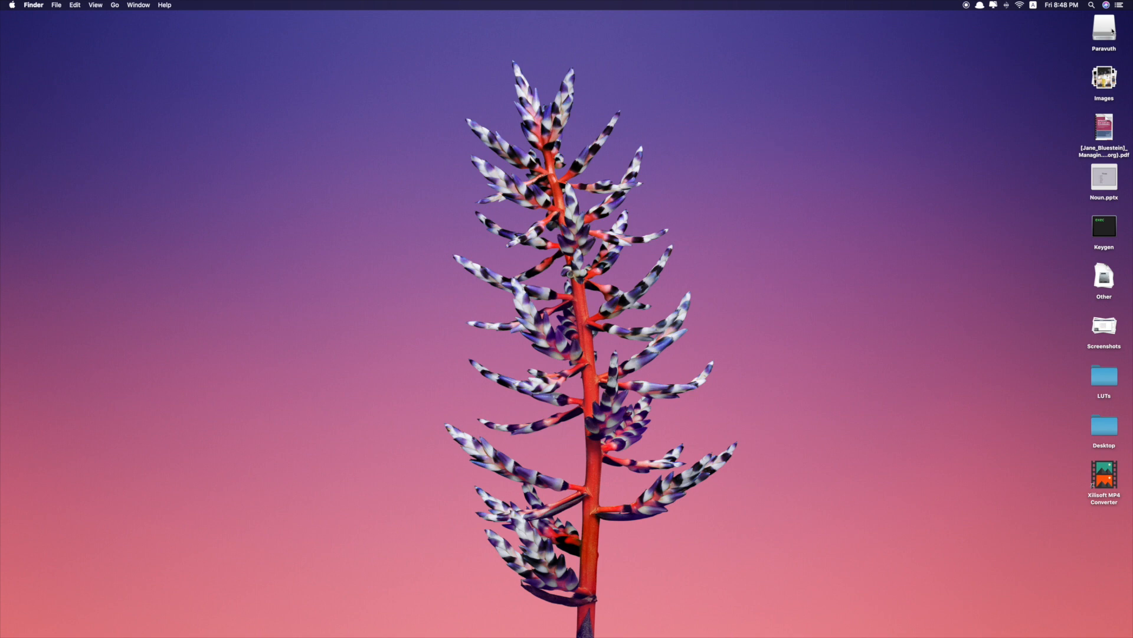
Open Get Info for the Paravuth USB drive to confirm ExFAT format and 15.51 GB capacity
{"action": "left_click", "coordinate": [1104, 29]}
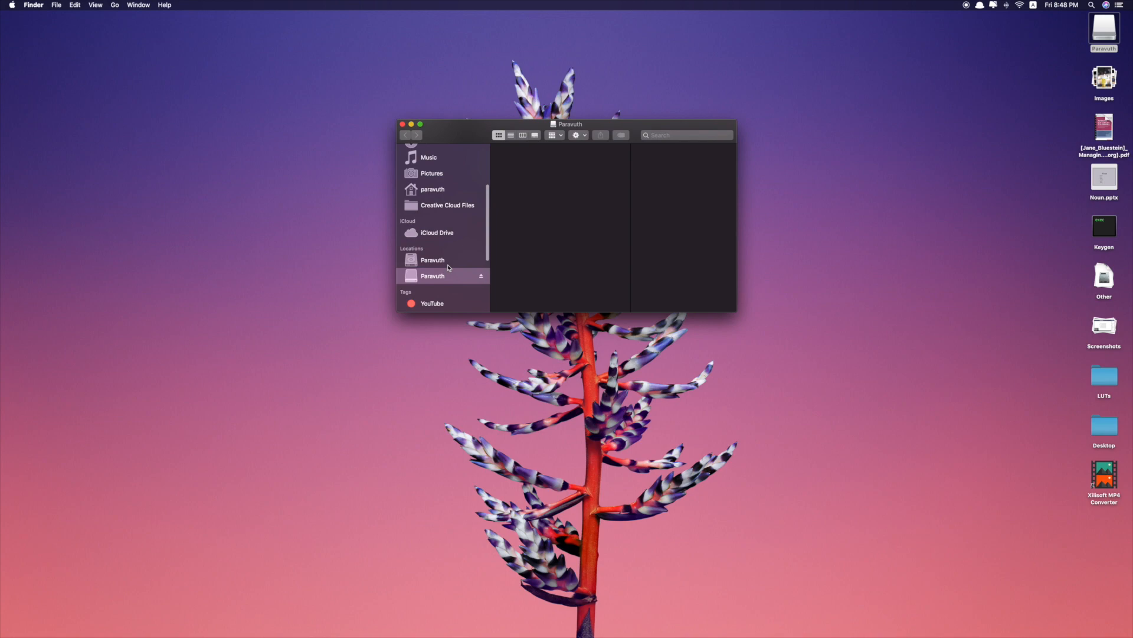
{"action": "right_click", "coordinate": [432, 276]}
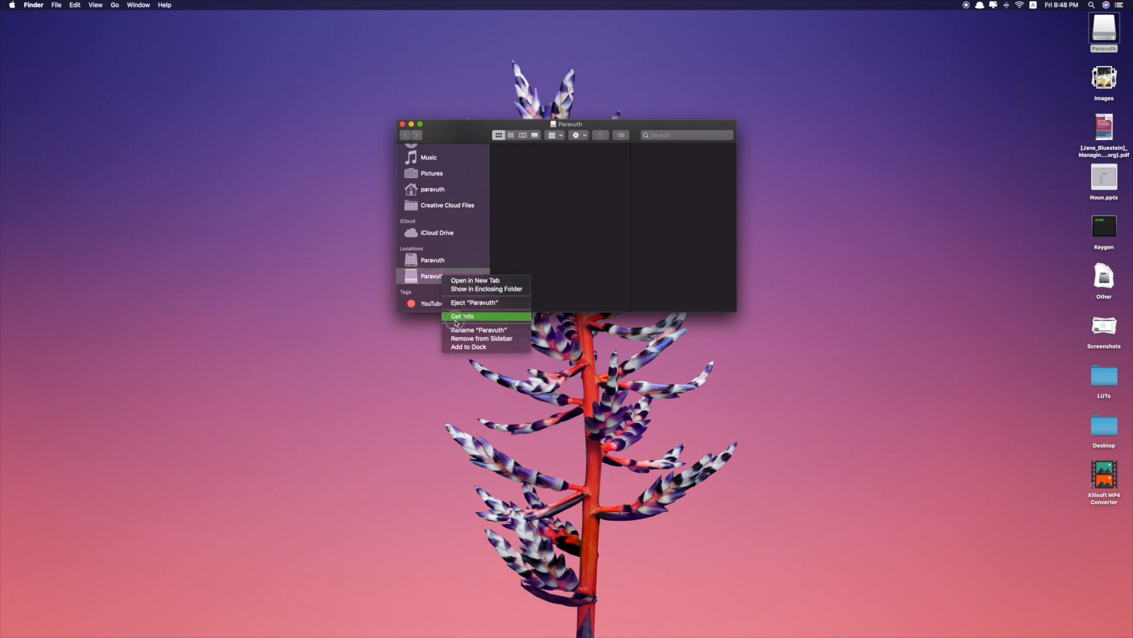
{"action": "left_click", "coordinate": [463, 316]}
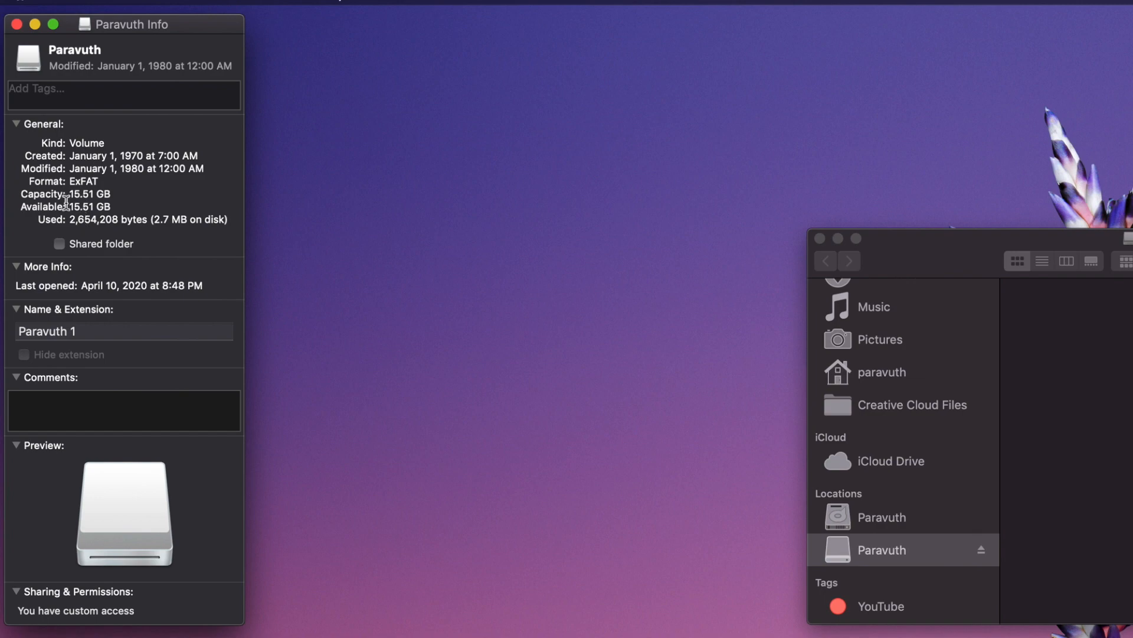
{"action": "mouse_move", "coordinate": [24, 32]}
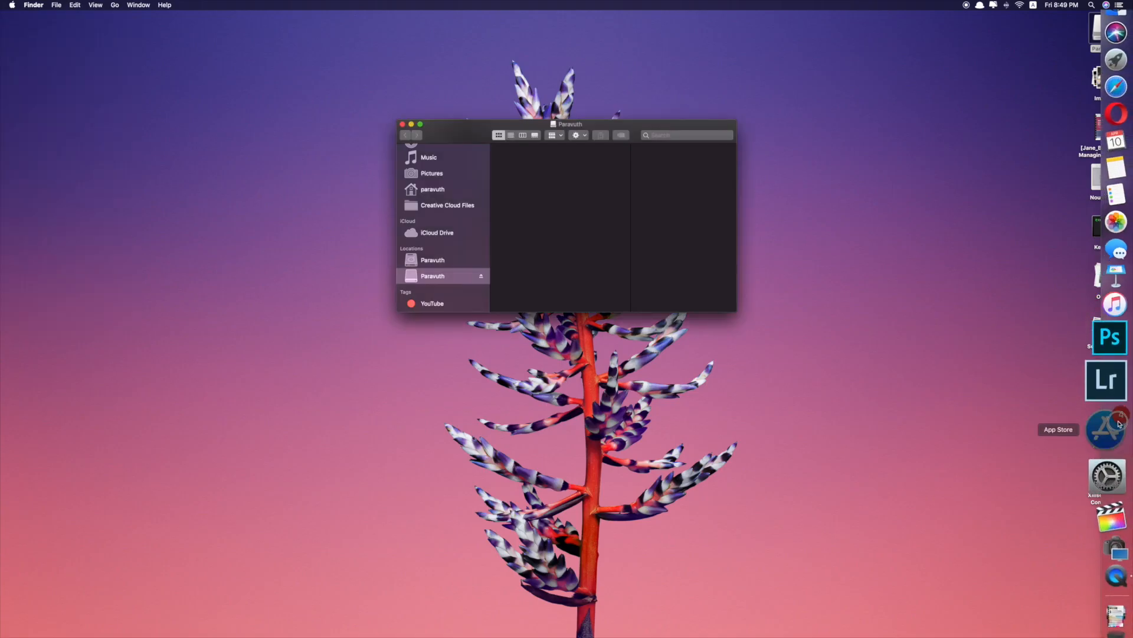
Find macOS Catalina in the App Store and confirm its download in Software Update
{"action": "left_click", "coordinate": [1105, 428]}
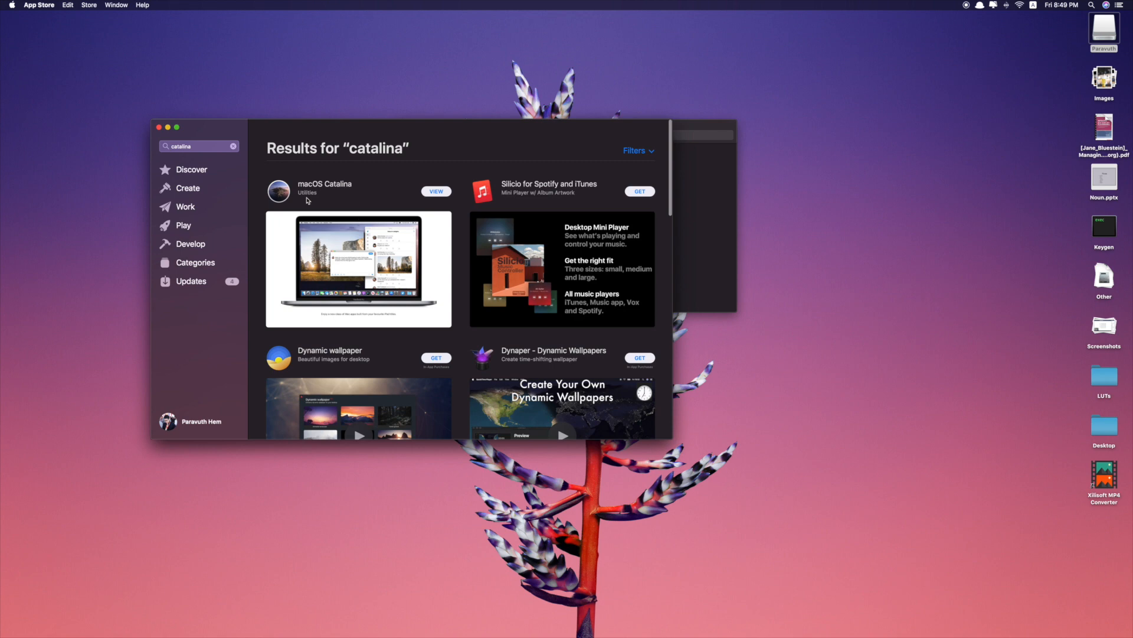
{"action": "left_click", "coordinate": [325, 184]}
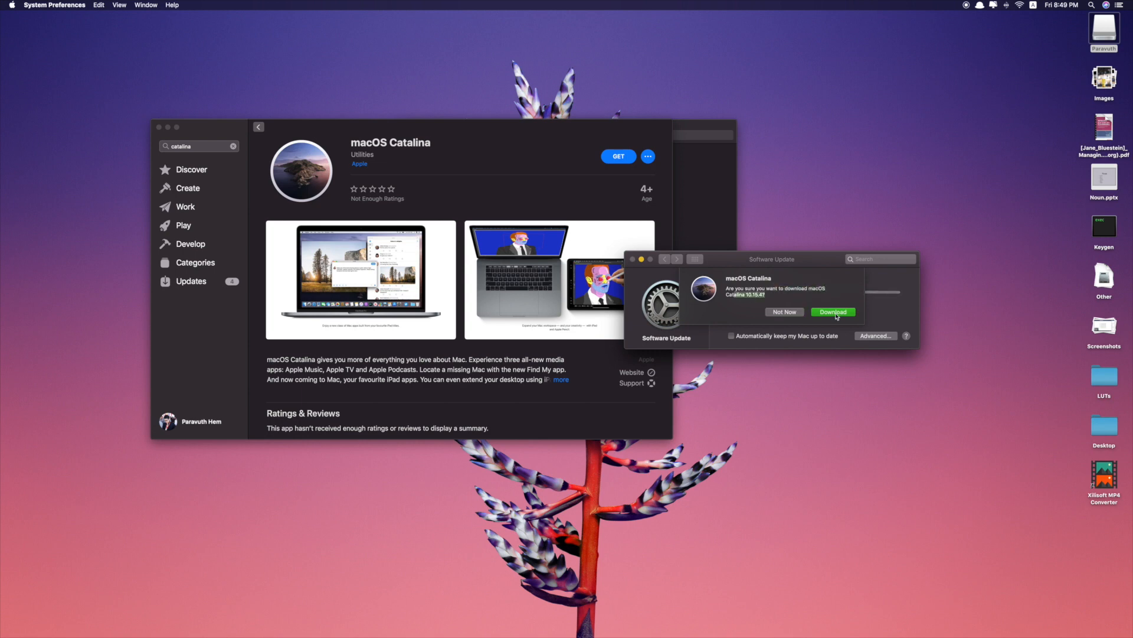
{"action": "left_click", "coordinate": [833, 311]}
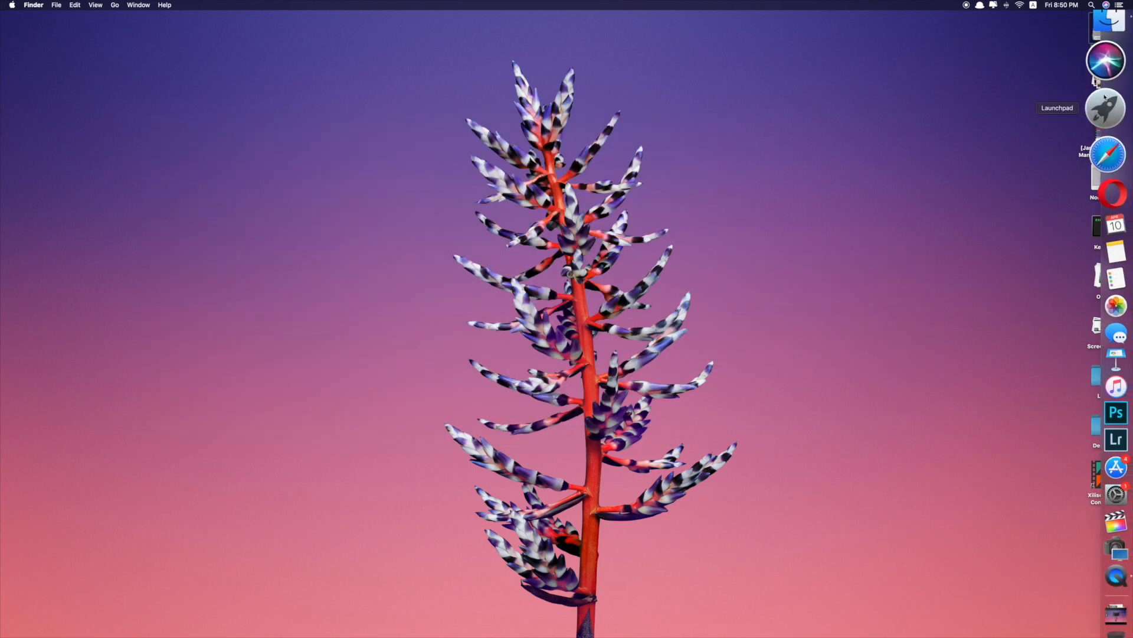
Show all apps in Launchpad to locate Install macOS Catalina
{"action": "left_click", "coordinate": [1104, 109]}
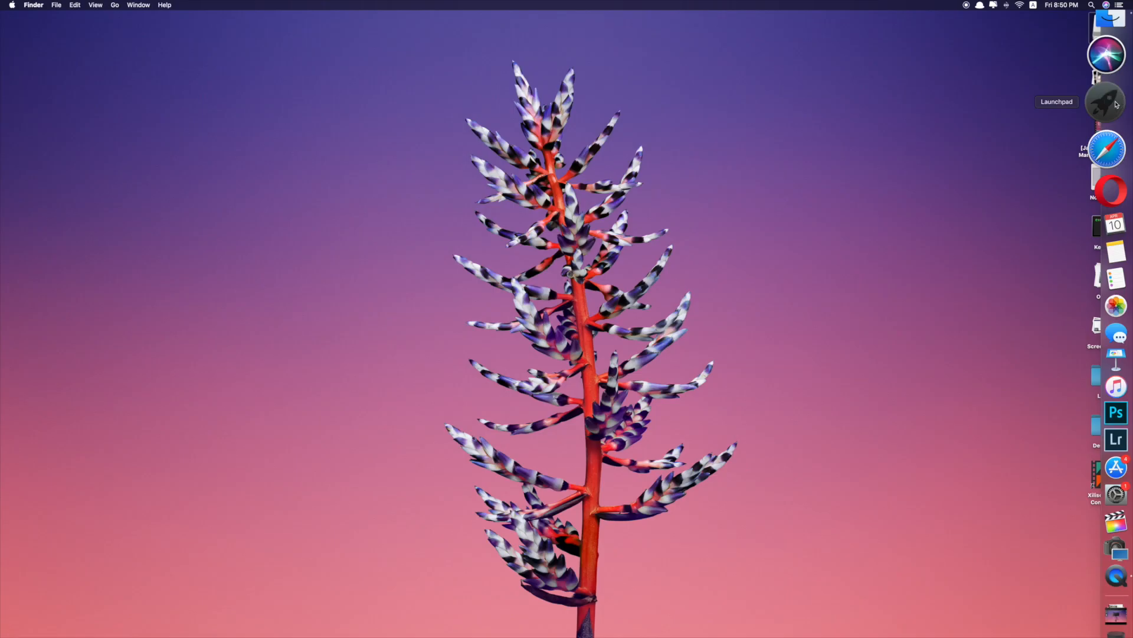
{"action": "left_click", "coordinate": [1105, 101]}
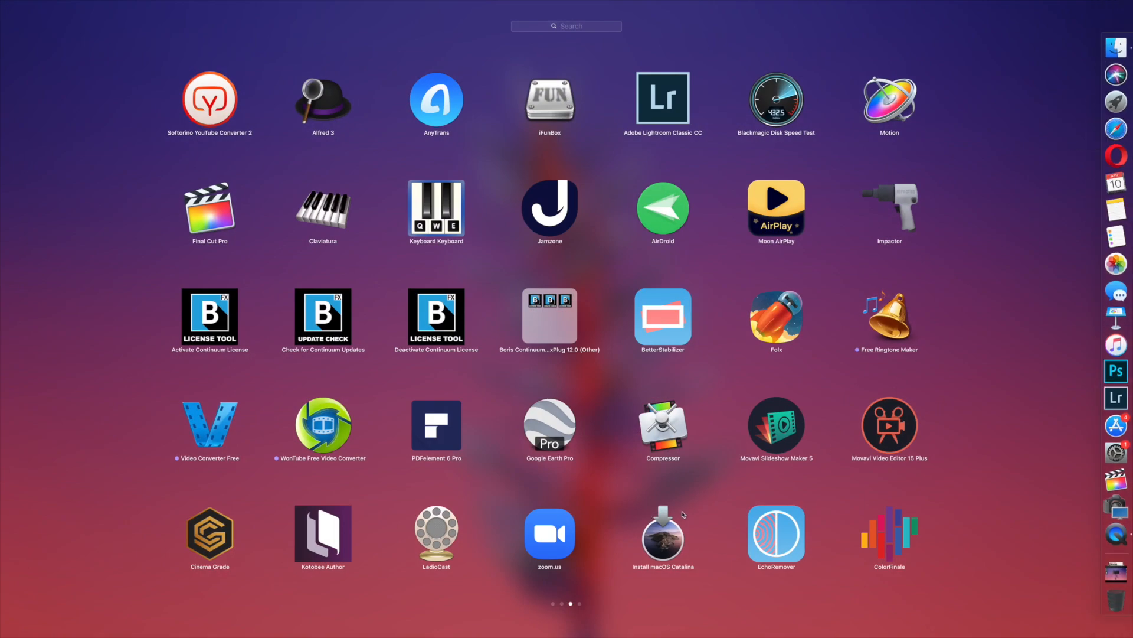
{"action": "mouse_move", "coordinate": [596, 559]}
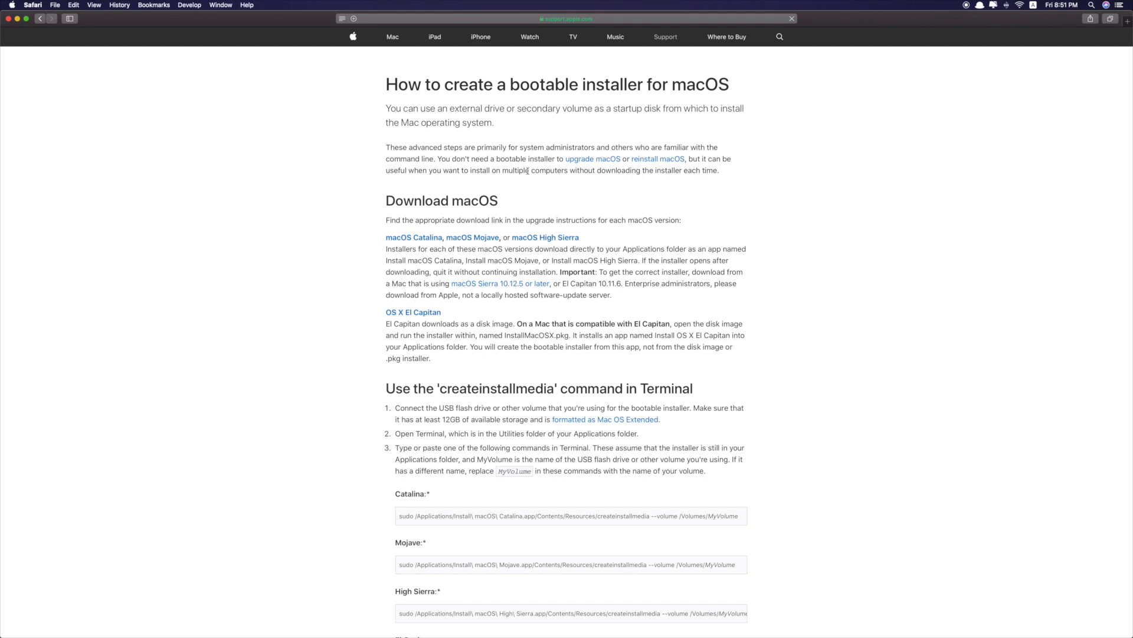
Scroll Apple's bootable installer guide to the Catalina createinstallmedia Terminal command
{"action": "scroll", "scroll_direction": "down", "scroll_amount": 3}
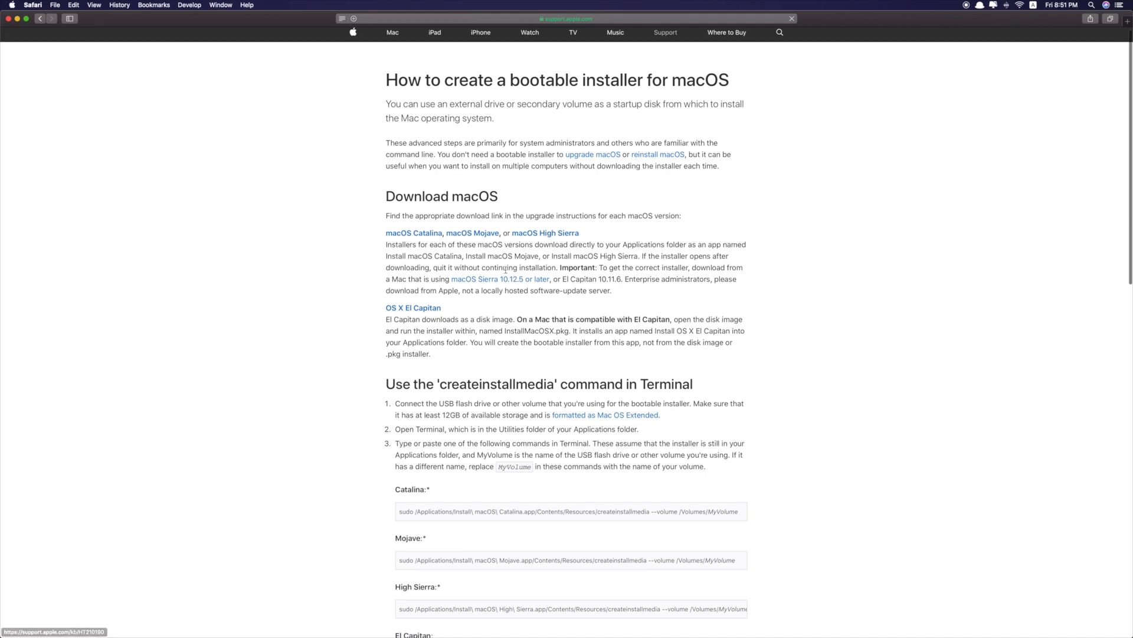
{"action": "scroll", "scroll_direction": "down", "scroll_amount": 3}
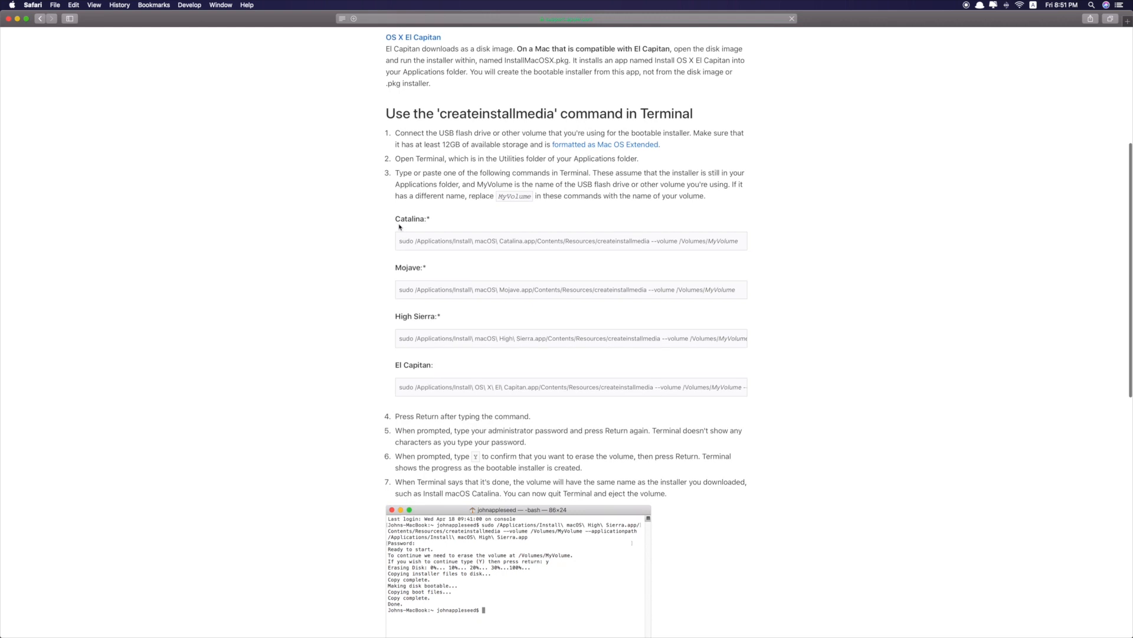
{"action": "scroll", "scroll_direction": "up", "scroll_amount": 3}
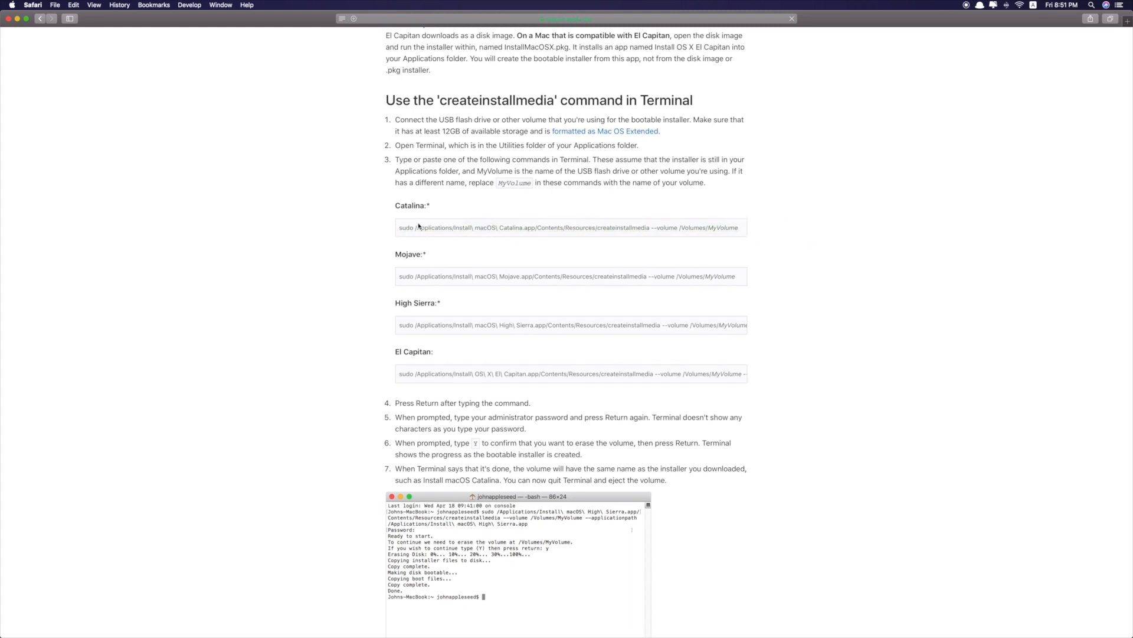
{"action": "mouse_move", "coordinate": [386, 261]}
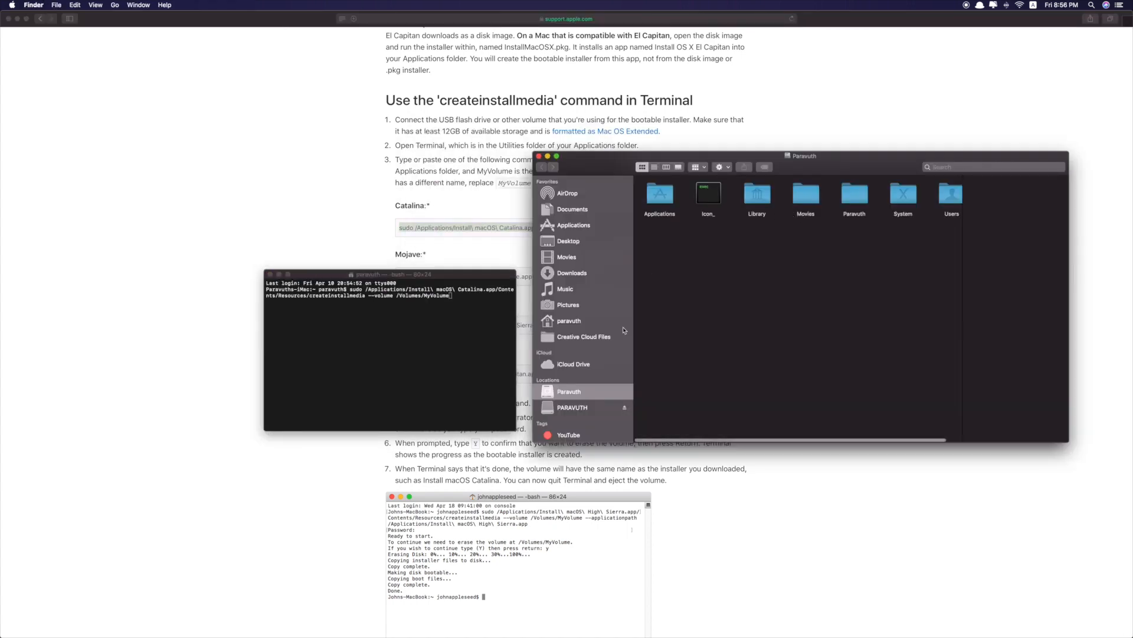
Check the USB volume name by switching between the PARAVUTH drive and internal disk in Finder
{"action": "left_click", "coordinate": [572, 407]}
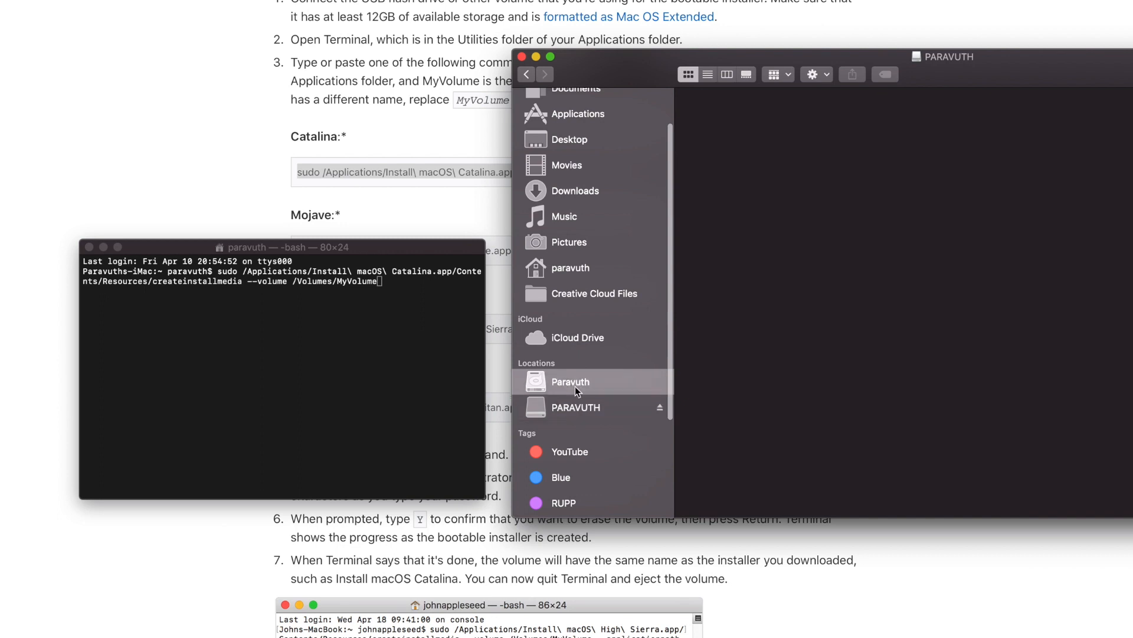
{"action": "left_click", "coordinate": [570, 381]}
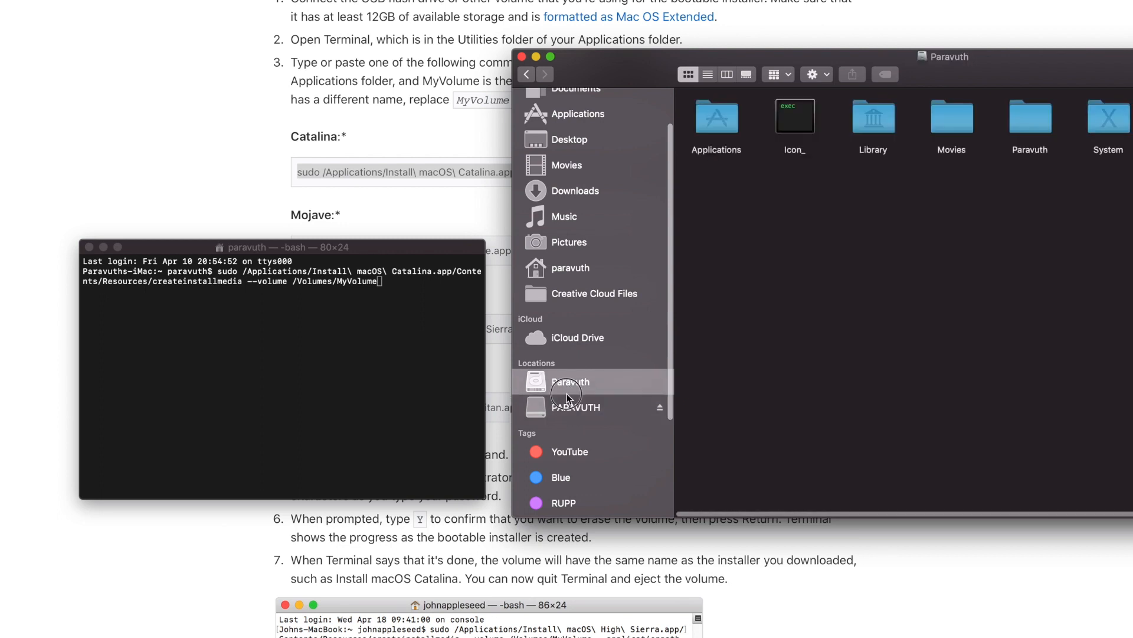
{"action": "left_click", "coordinate": [576, 407]}
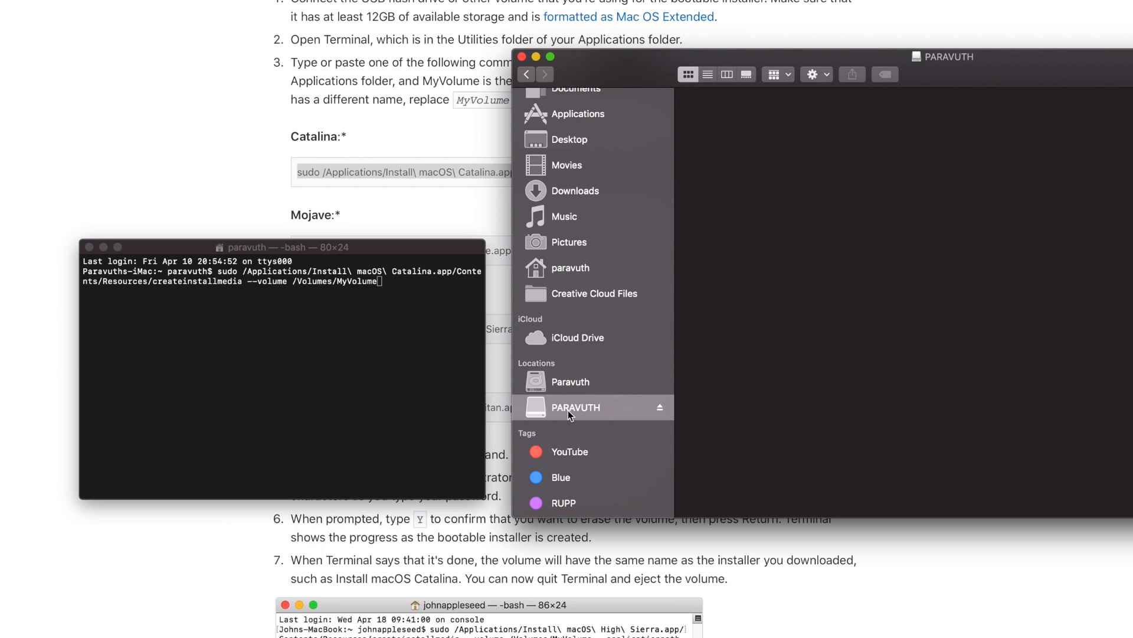
{"action": "mouse_move", "coordinate": [587, 413]}
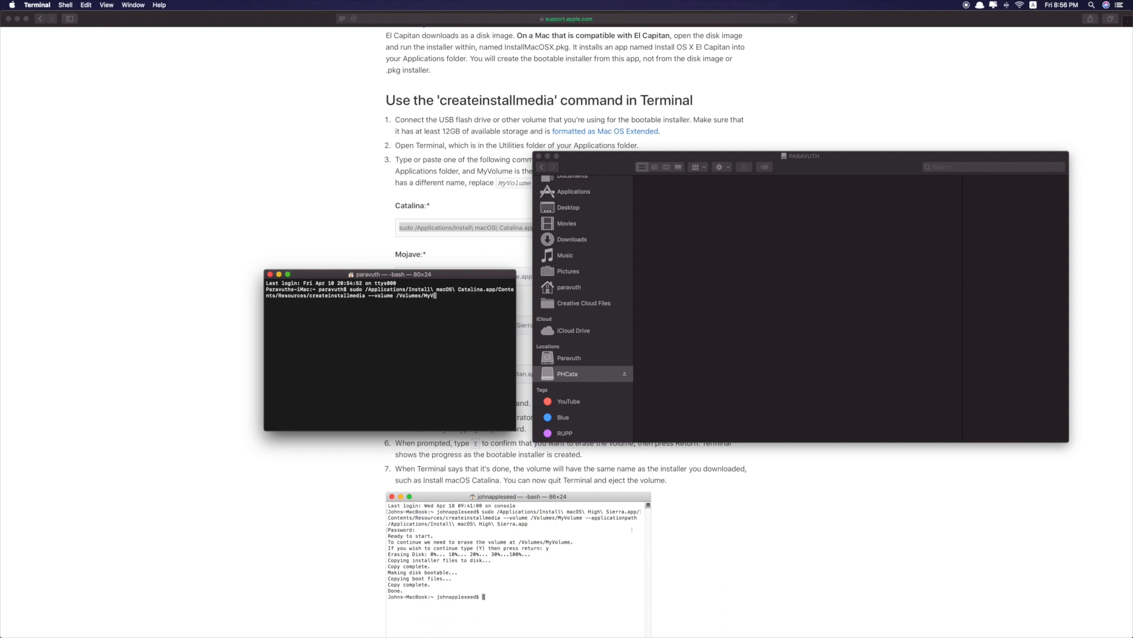
Point createinstallmedia at /Volumes/PHCata and run it to build the Catalina installer
{"action": "type", "text": "PHCa"}
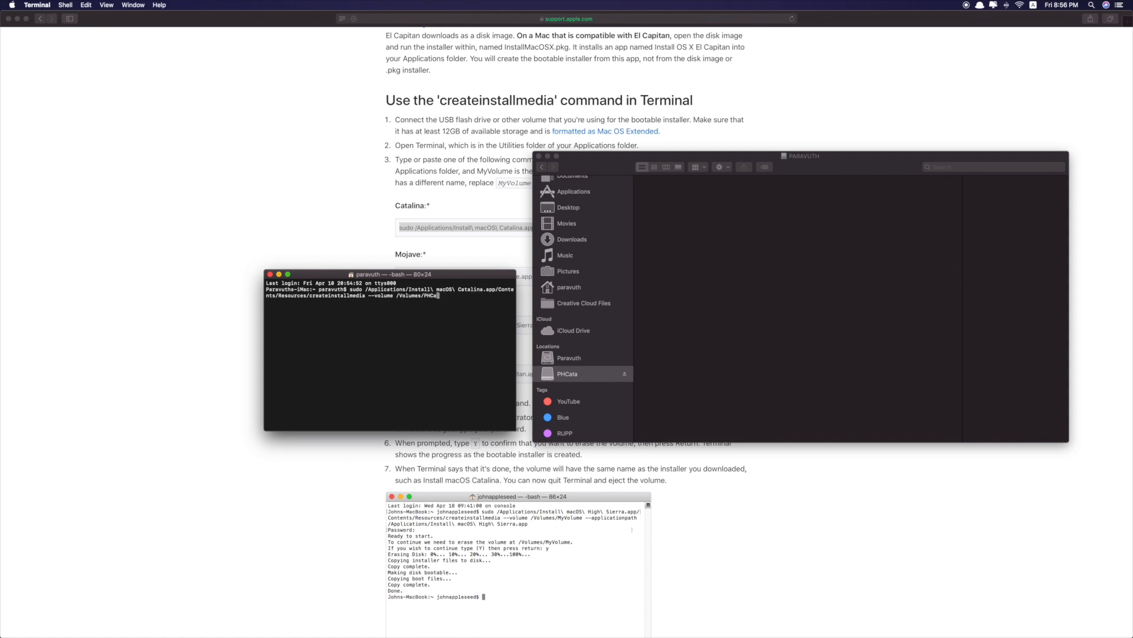
{"action": "key", "text": "Return"}
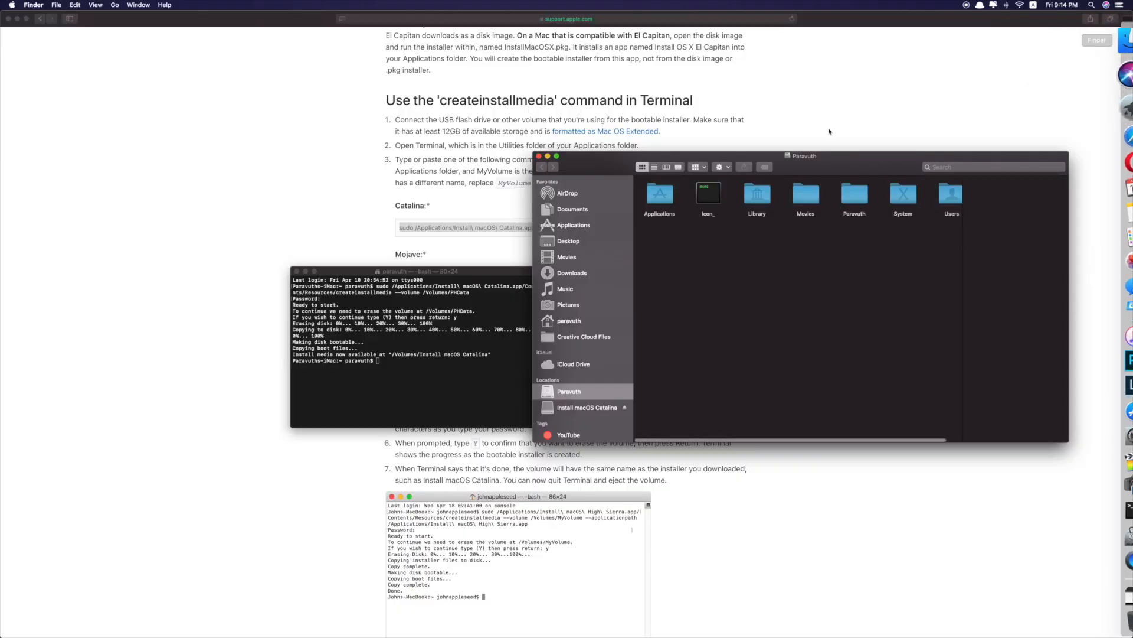
Open the Install macOS Catalina volume in Finder and select its installer app
{"action": "scroll", "scroll_direction": "down", "scroll_amount": 3}
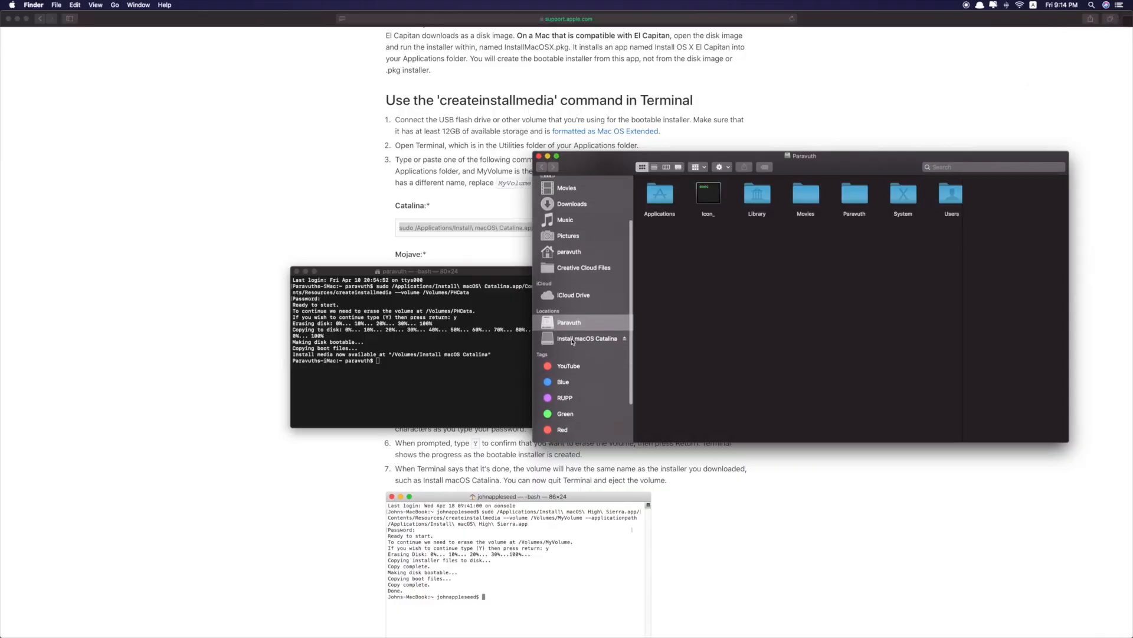
{"action": "left_click", "coordinate": [588, 338]}
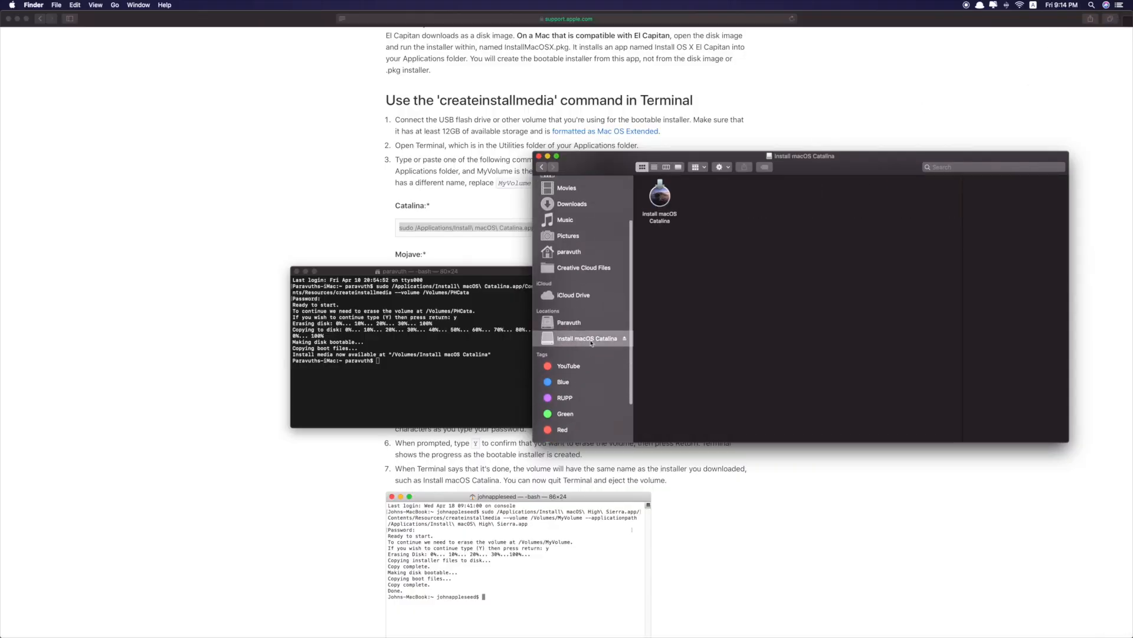
{"action": "left_click", "coordinate": [659, 195]}
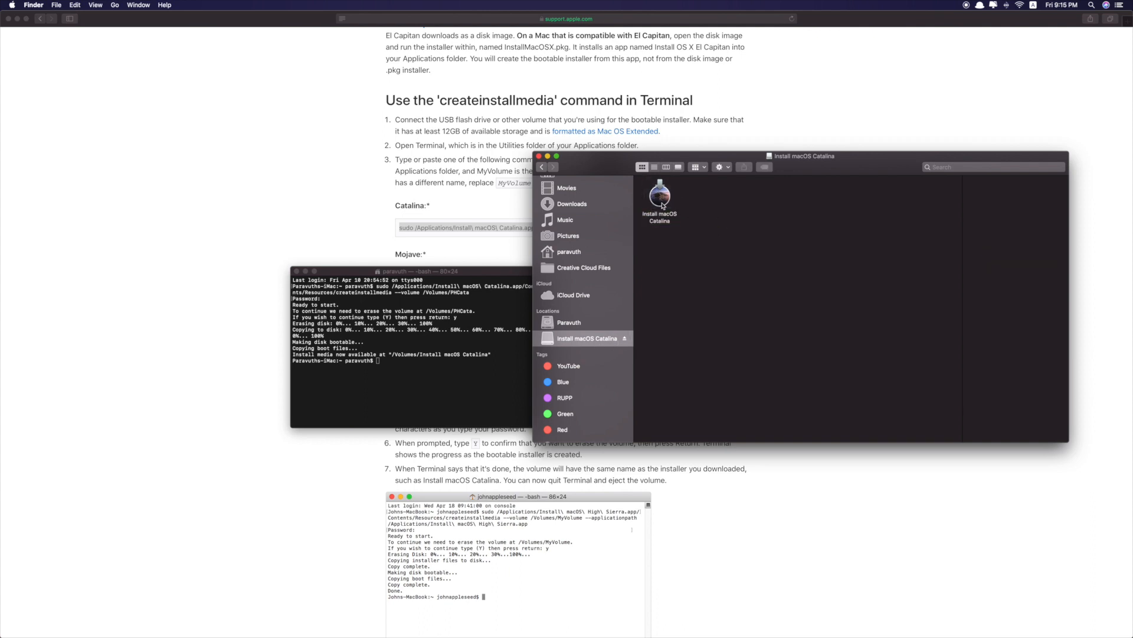
{"action": "mouse_move", "coordinate": [726, 233]}
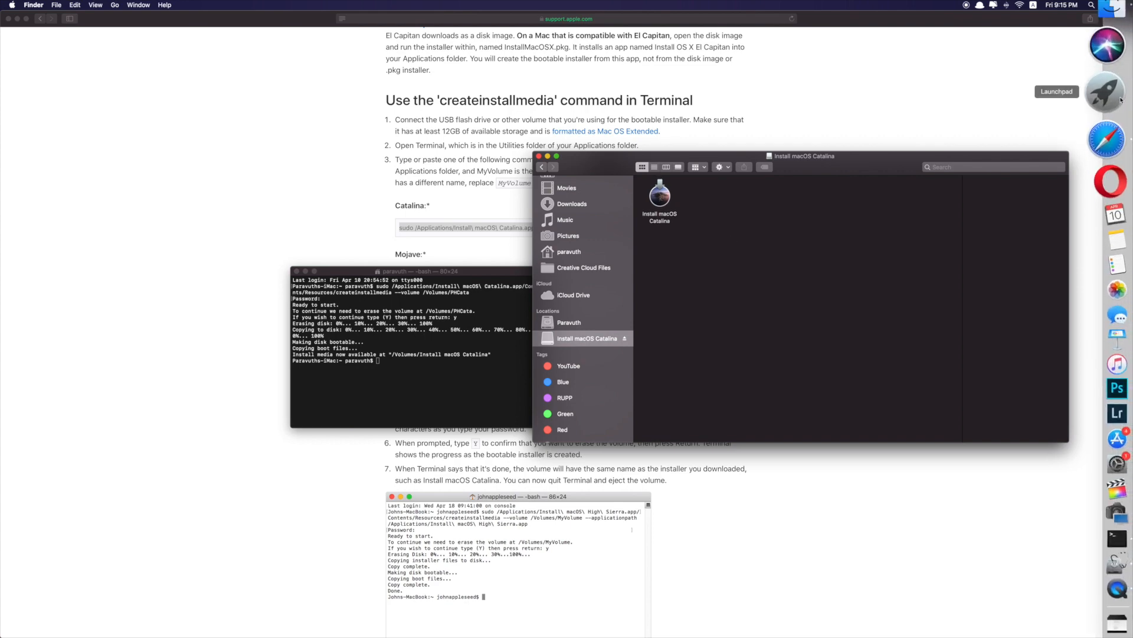
{"action": "left_click", "coordinate": [1105, 92]}
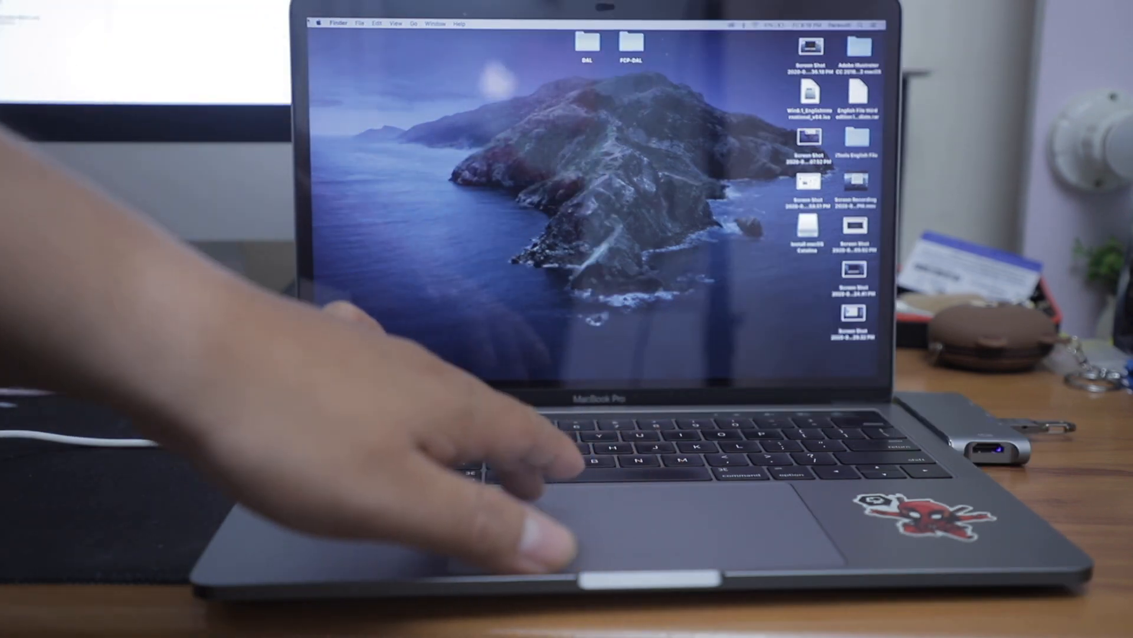
Restart the Mac from the Apple menu to reach the startup disk chooser
{"action": "left_click", "coordinate": [303, 23]}
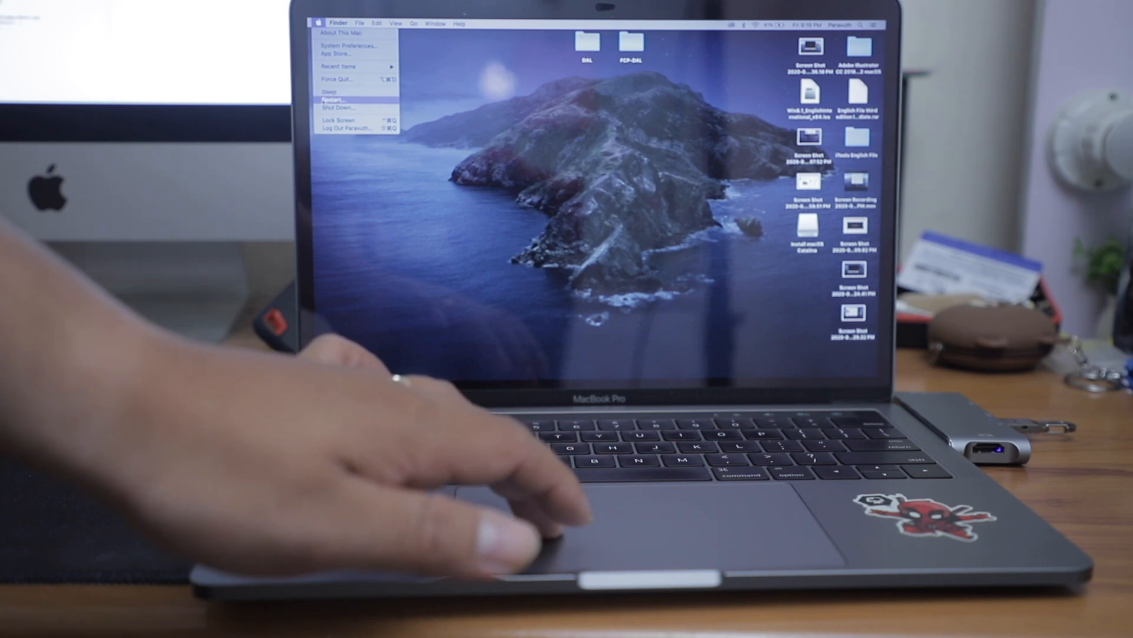
{"action": "left_click", "coordinate": [332, 99]}
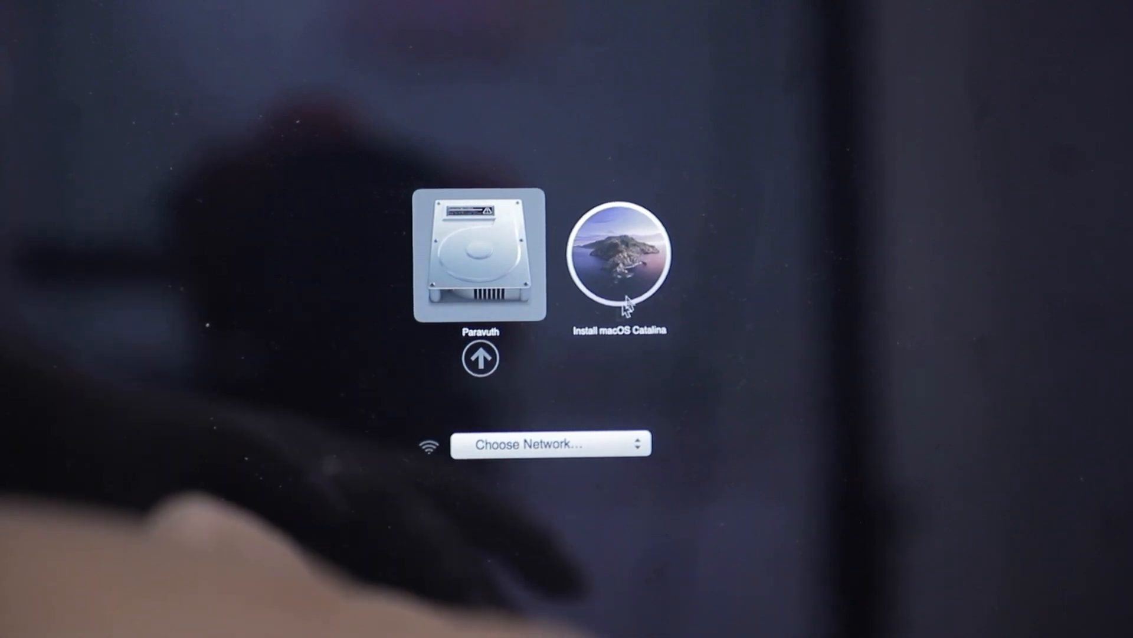
Select the Install macOS Catalina volume as the boot disk in Startup Manager
{"action": "left_click", "coordinate": [621, 254]}
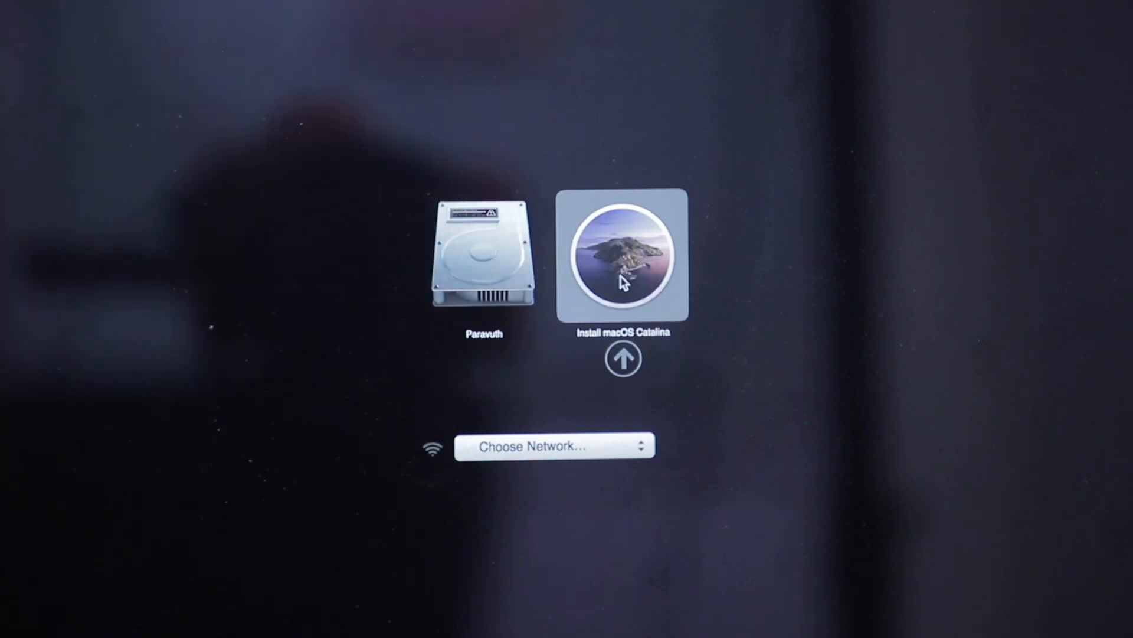
{"action": "mouse_move", "coordinate": [646, 400]}
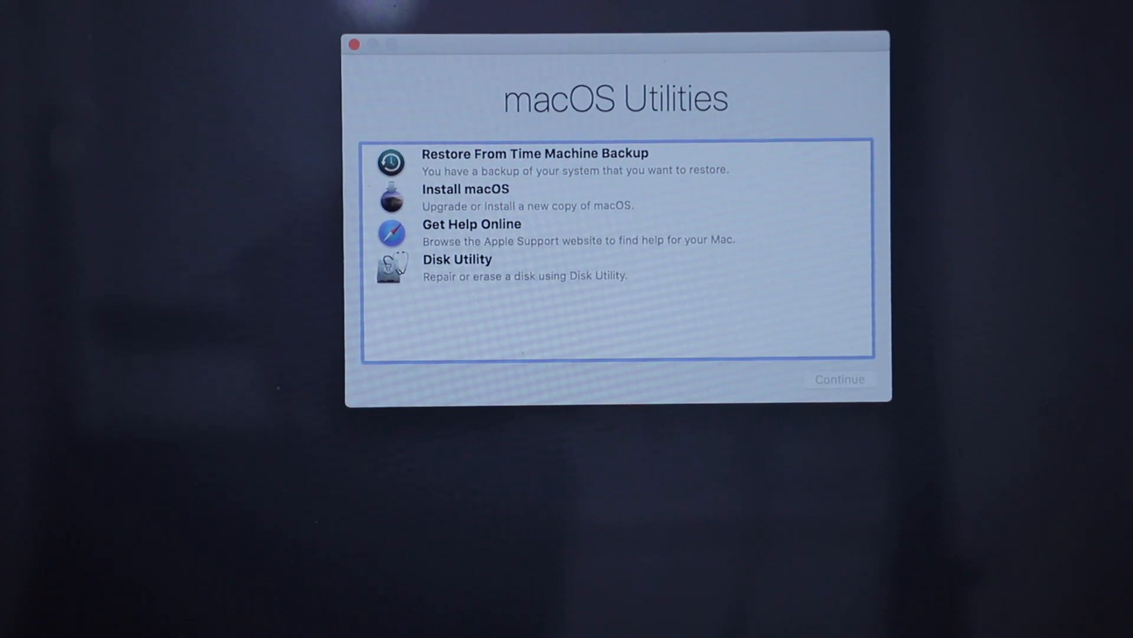
{"action": "mouse_move", "coordinate": [219, 152]}
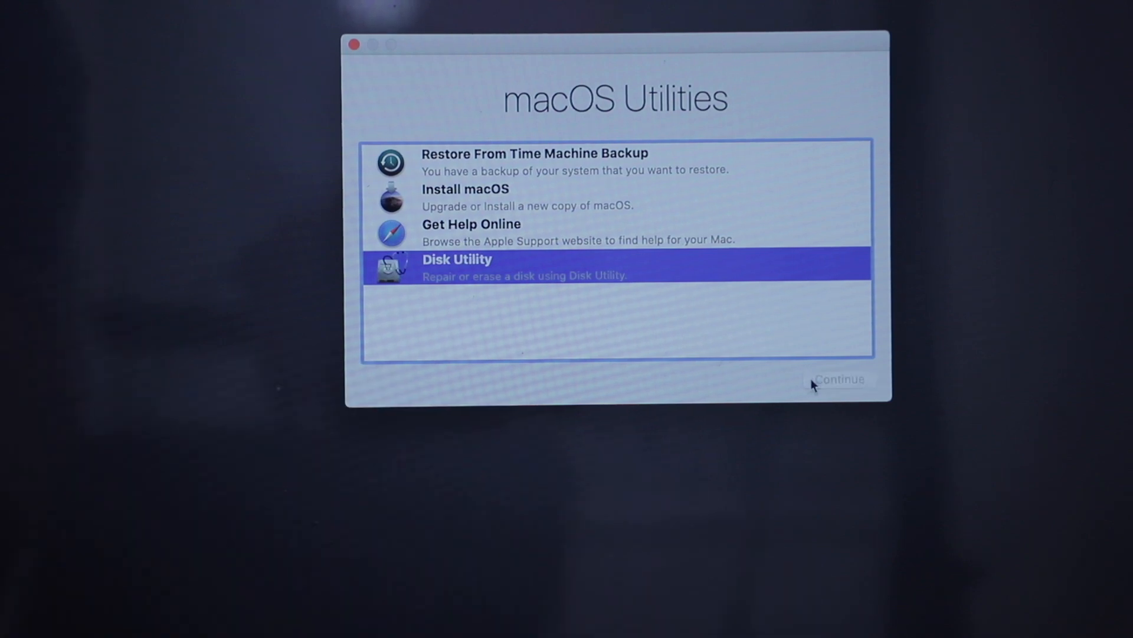
Launch Disk Utility from macOS Utilities to view the Paravuth APFS volume
{"action": "left_click", "coordinate": [838, 379]}
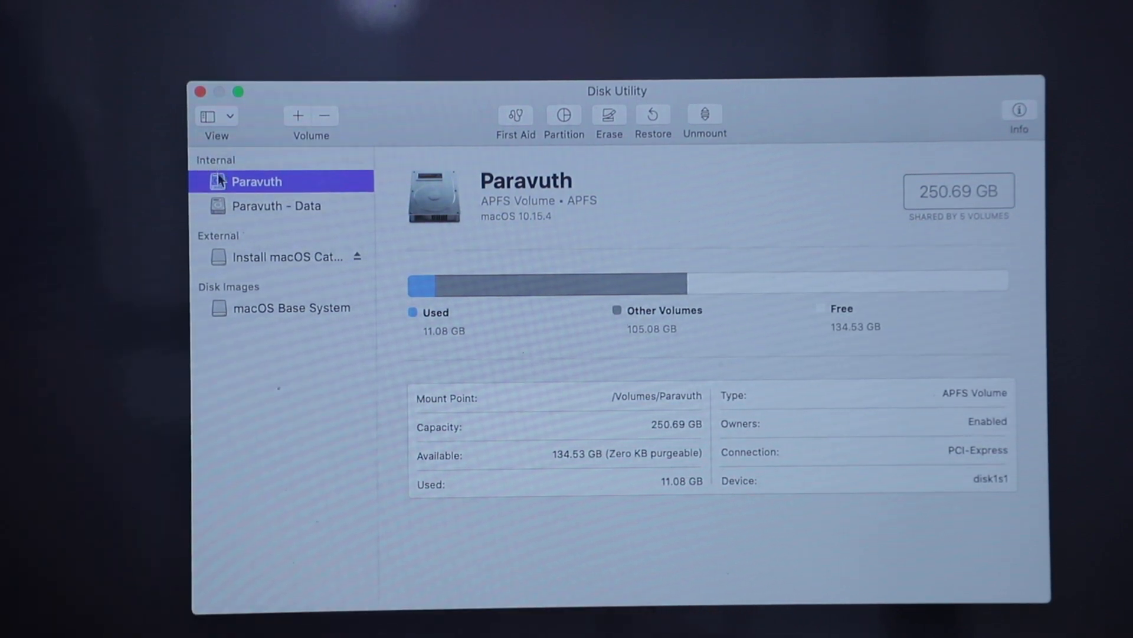
{"action": "mouse_move", "coordinate": [205, 196]}
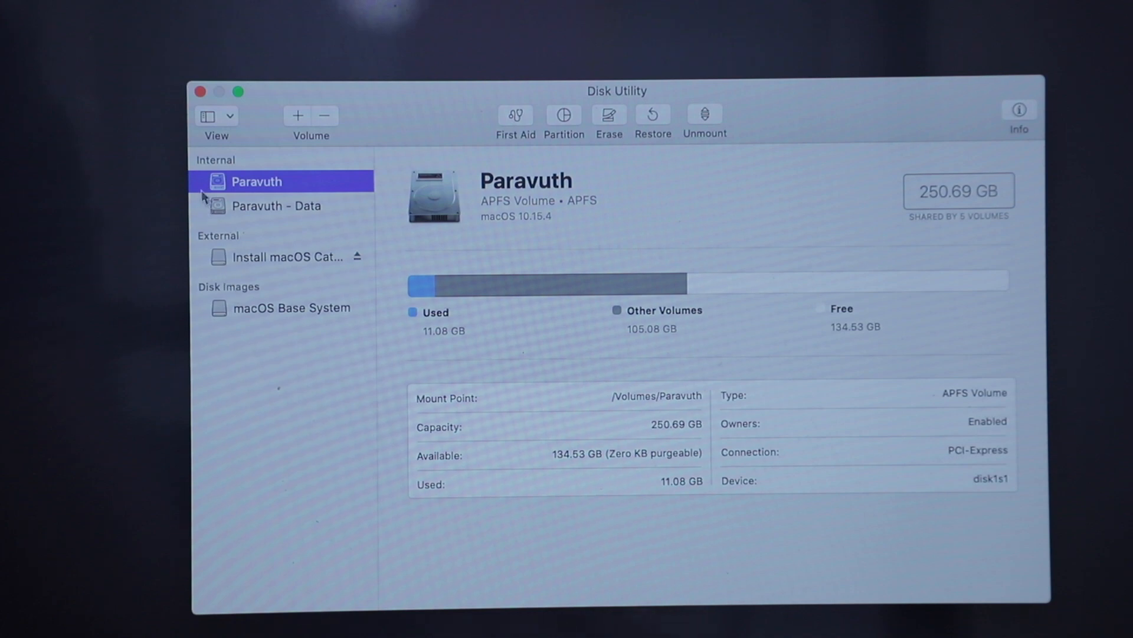
{"action": "mouse_move", "coordinate": [271, 186]}
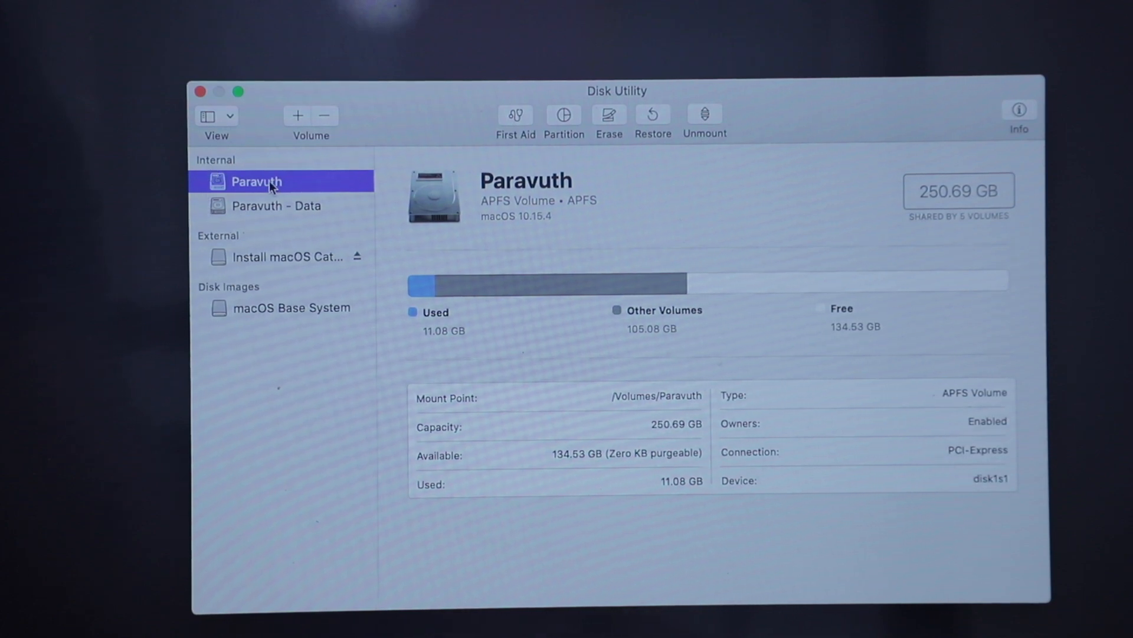
{"action": "mouse_move", "coordinate": [328, 182]}
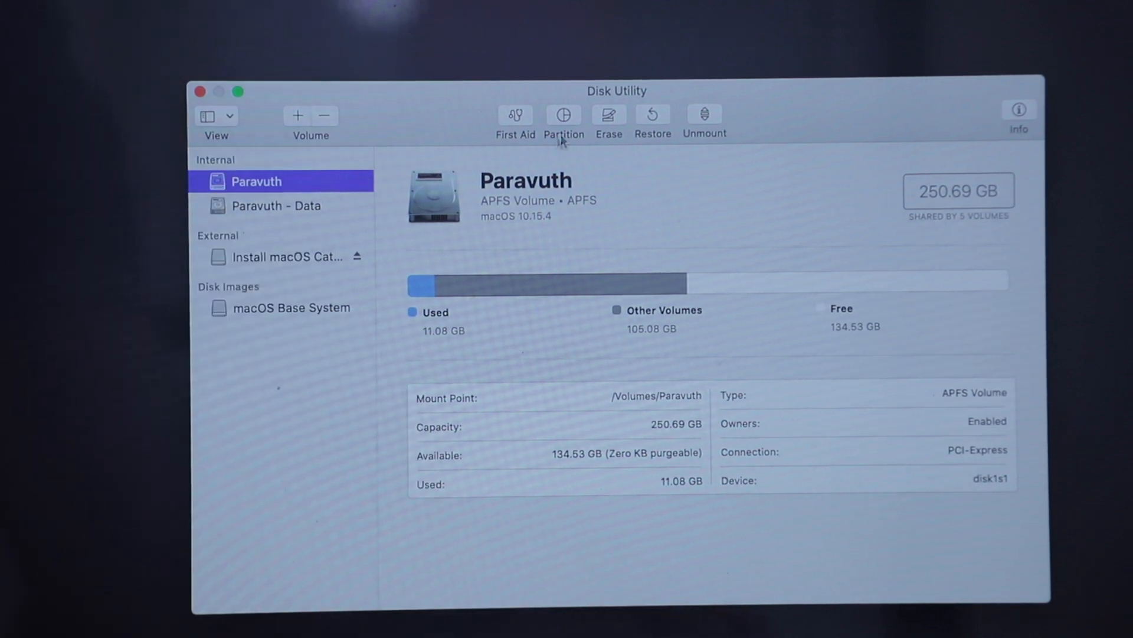
Erase the internal Paravuth volume as APFS, review the erase log, and quit Disk Utility
{"action": "left_click", "coordinate": [609, 116]}
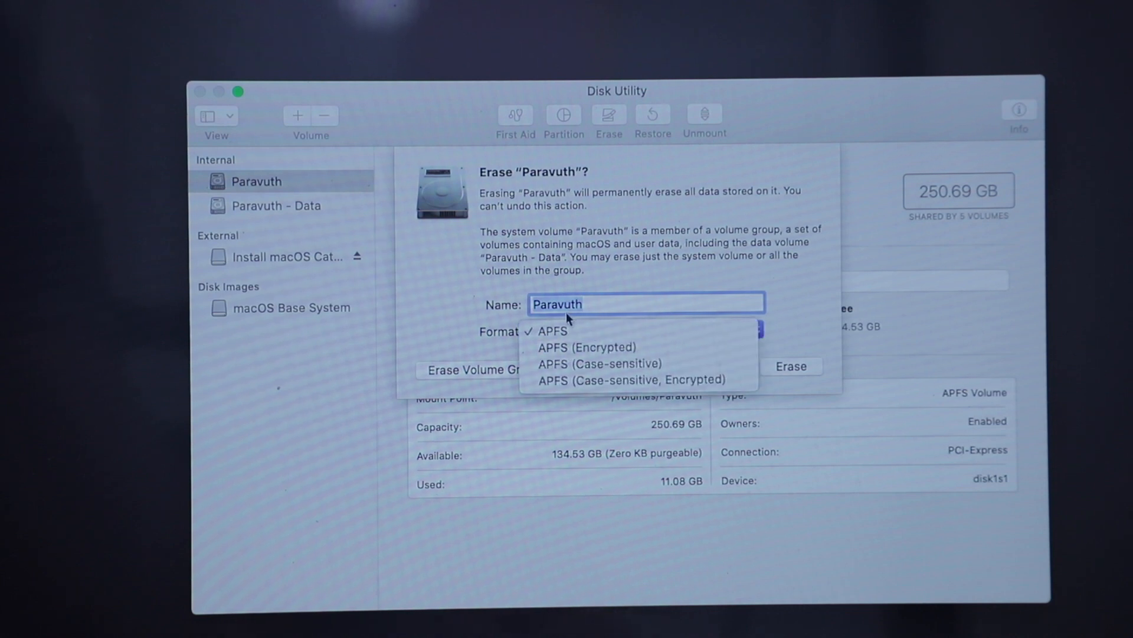
{"action": "mouse_move", "coordinate": [567, 331]}
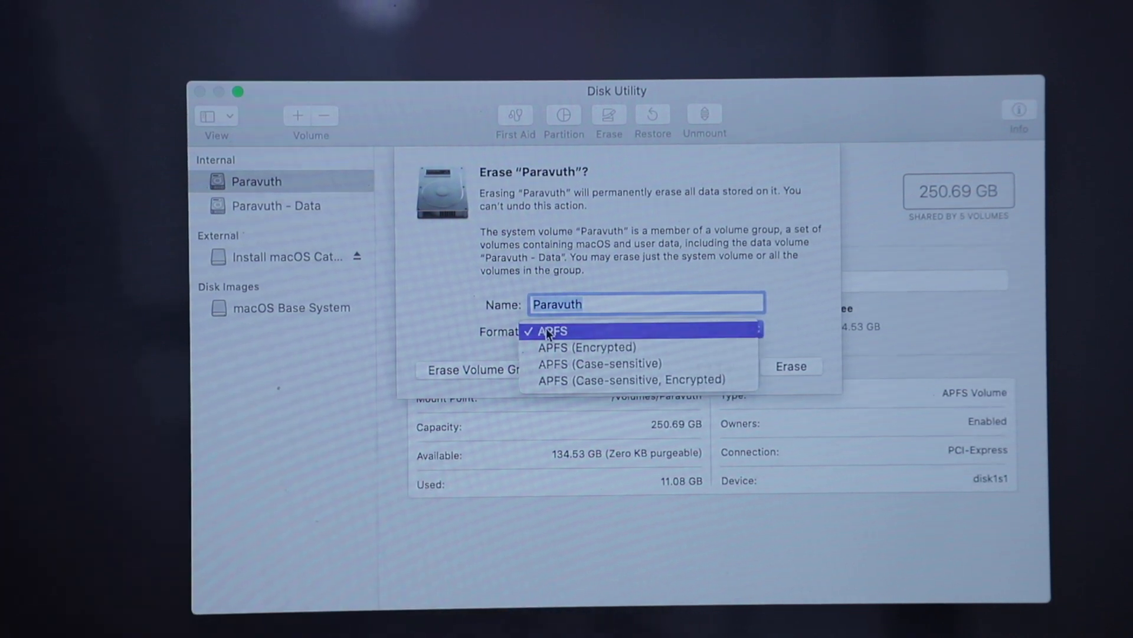
{"action": "left_click", "coordinate": [554, 330]}
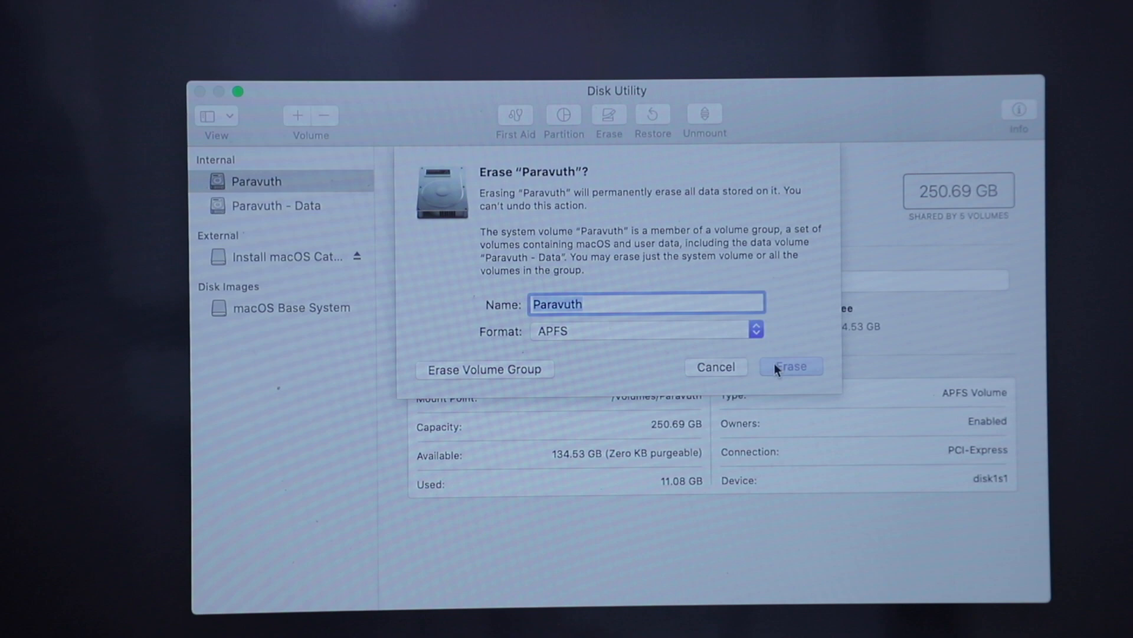
{"action": "left_click", "coordinate": [789, 366]}
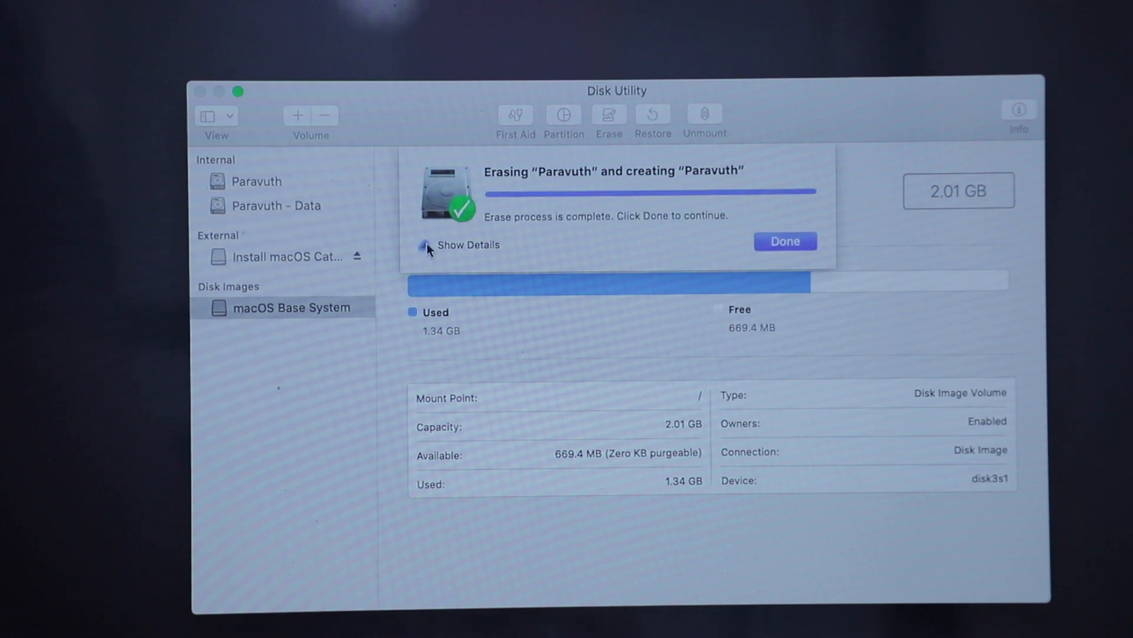
{"action": "left_click", "coordinate": [425, 244]}
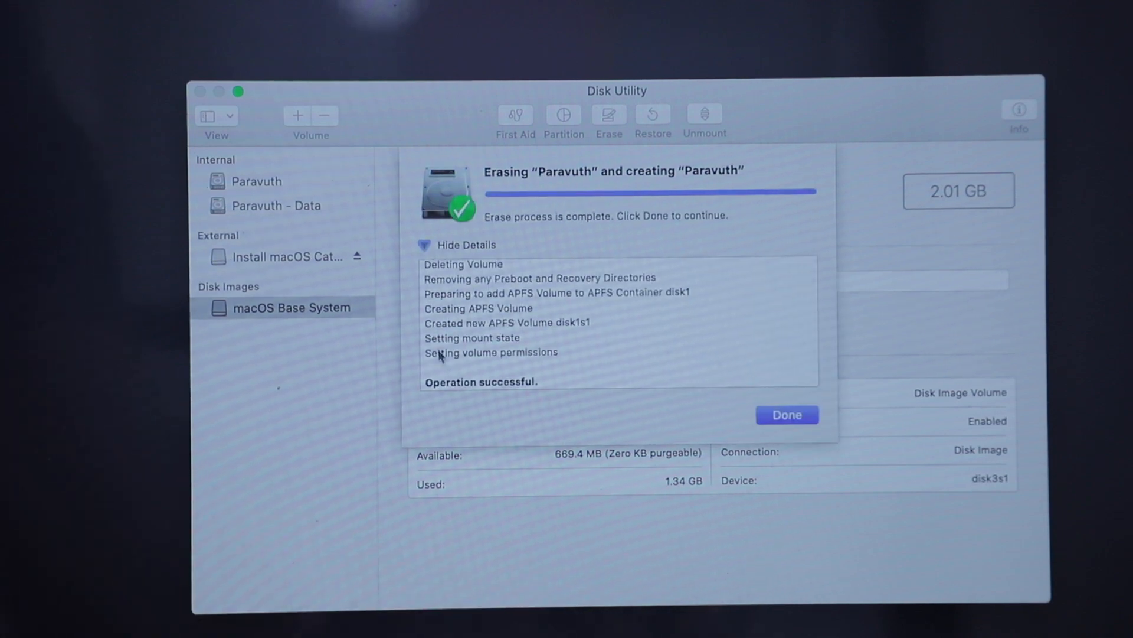
{"action": "mouse_move", "coordinate": [500, 384]}
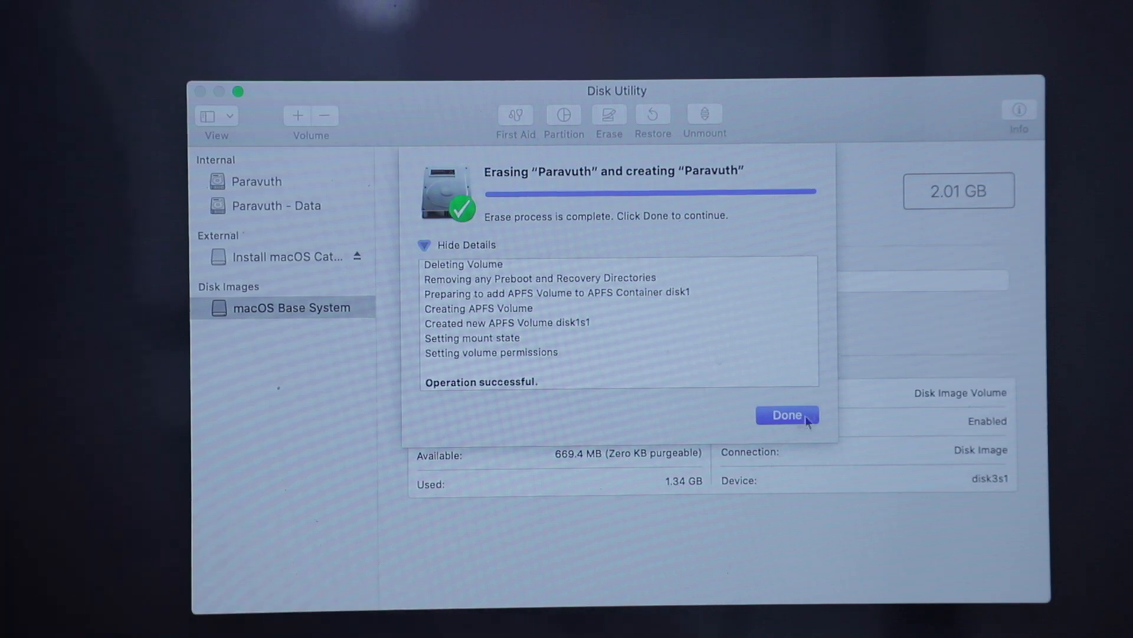
{"action": "left_click", "coordinate": [787, 415]}
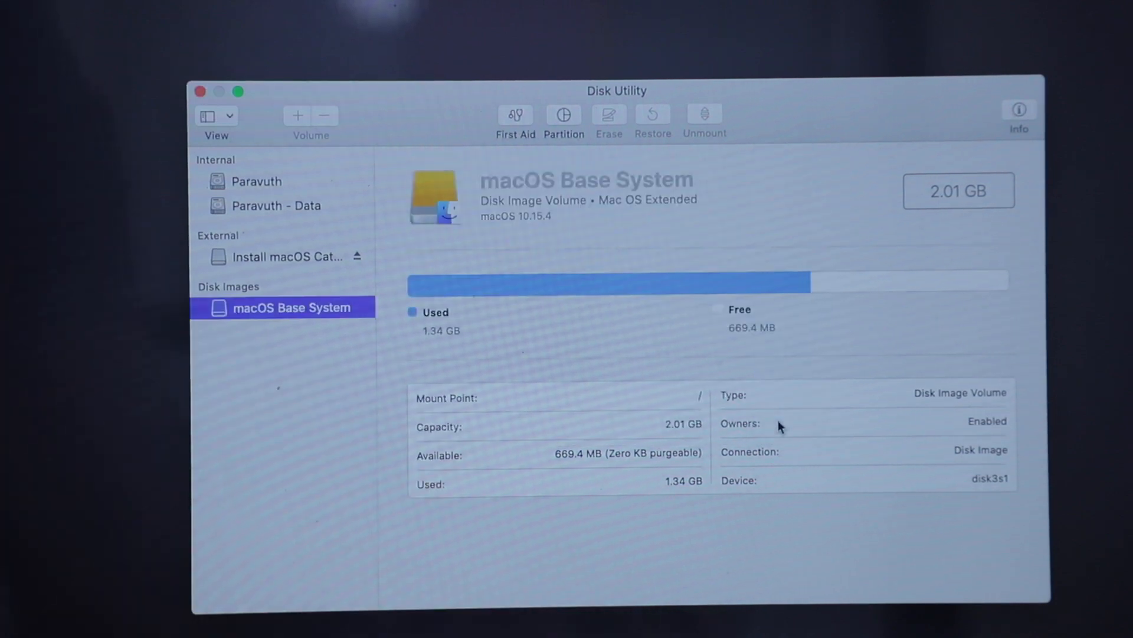
{"action": "mouse_move", "coordinate": [202, 92]}
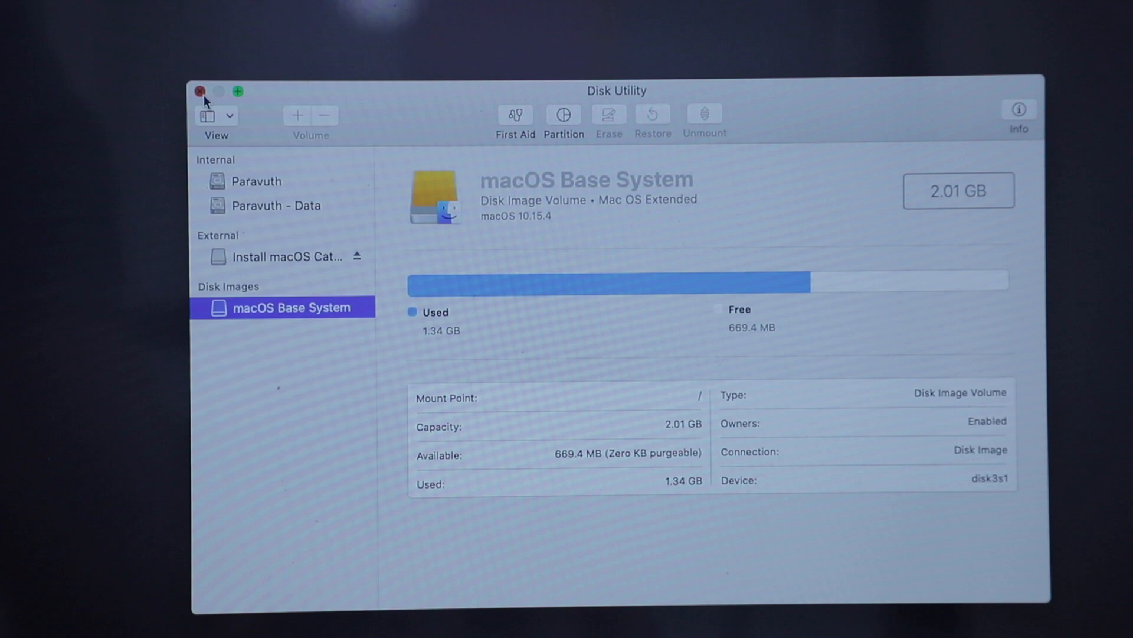
{"action": "left_click", "coordinate": [201, 92]}
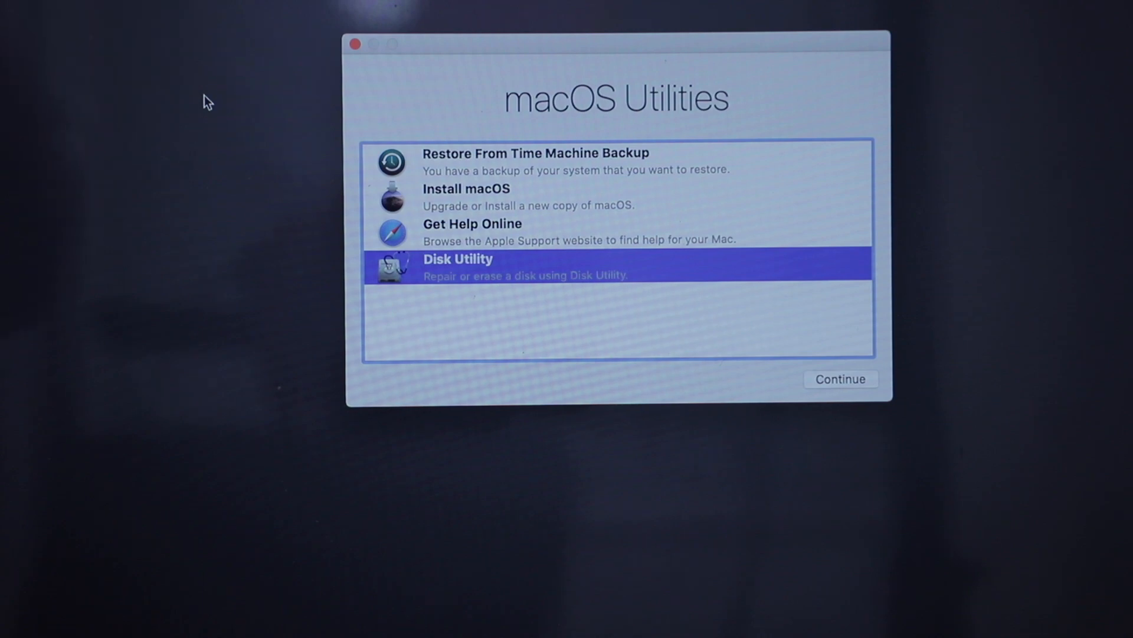
{"action": "mouse_move", "coordinate": [425, 191]}
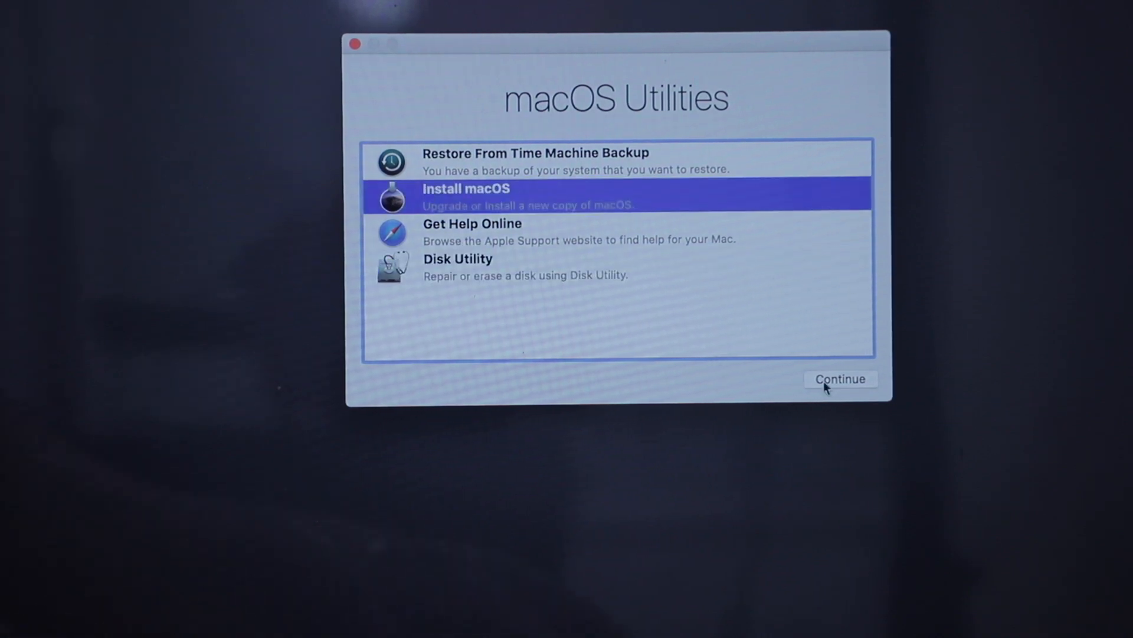
Agree to the Catalina license and install macOS onto the erased Paravuth disk
{"action": "left_click", "coordinate": [840, 379]}
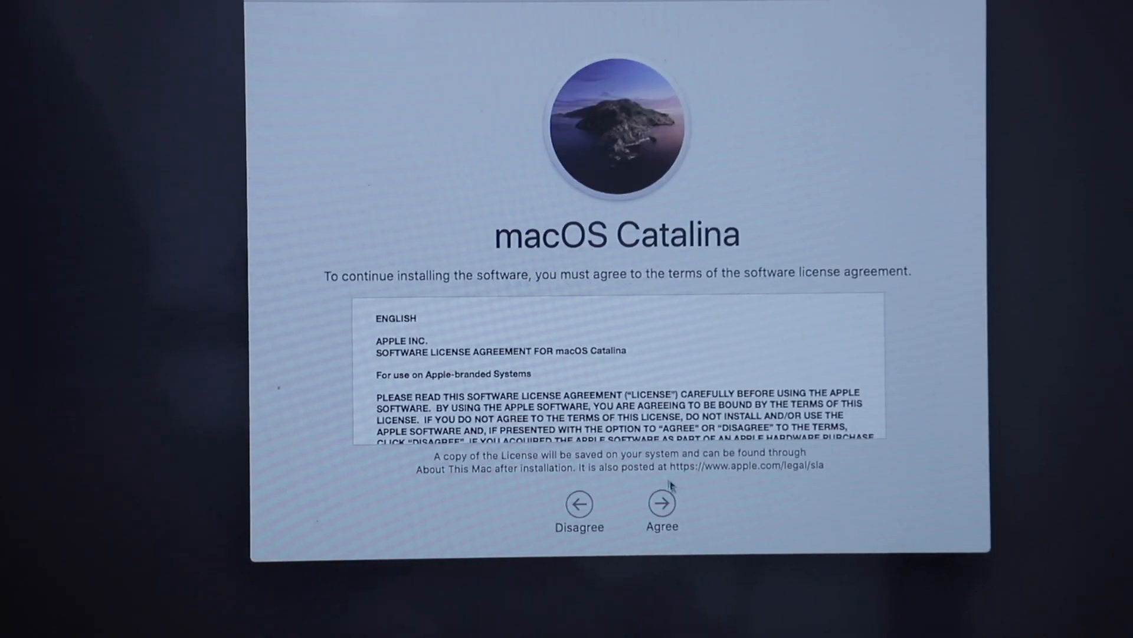
{"action": "left_click", "coordinate": [661, 510]}
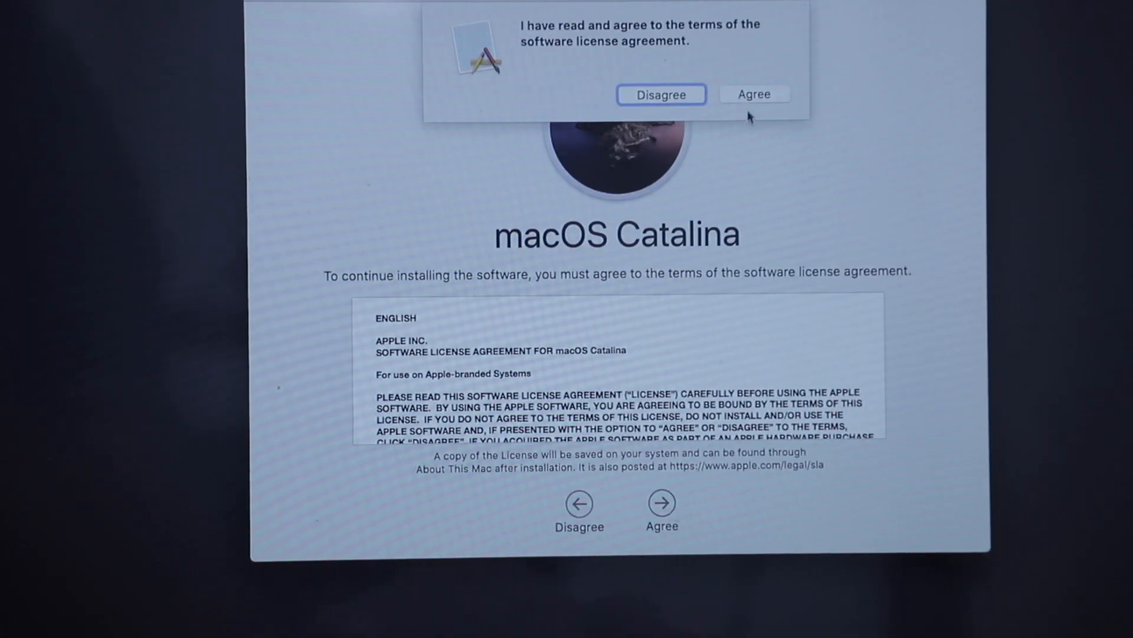
{"action": "left_click", "coordinate": [754, 93]}
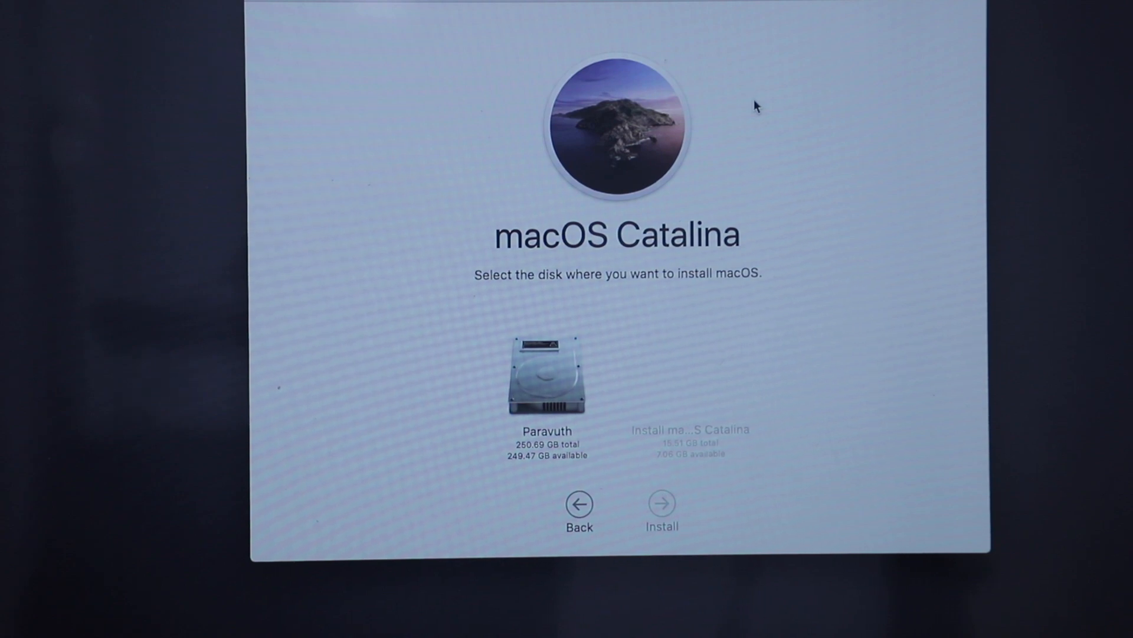
{"action": "left_click", "coordinate": [661, 504]}
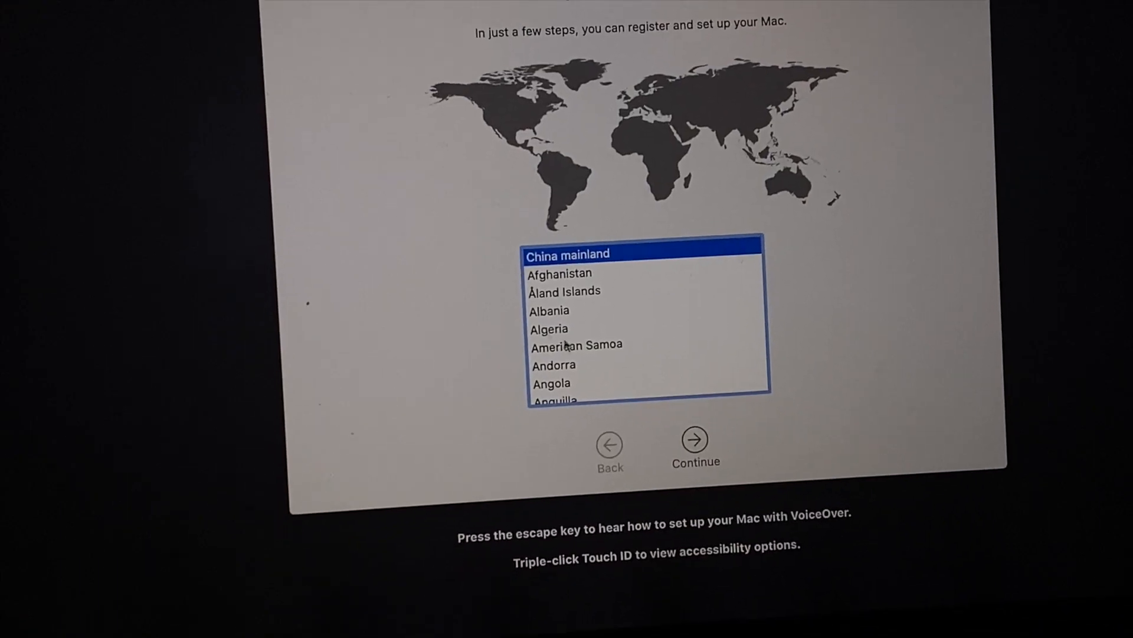
Pass the country screen and join the Merry Christmas Wi-Fi with its password
{"action": "scroll", "scroll_direction": "down", "scroll_amount": 3}
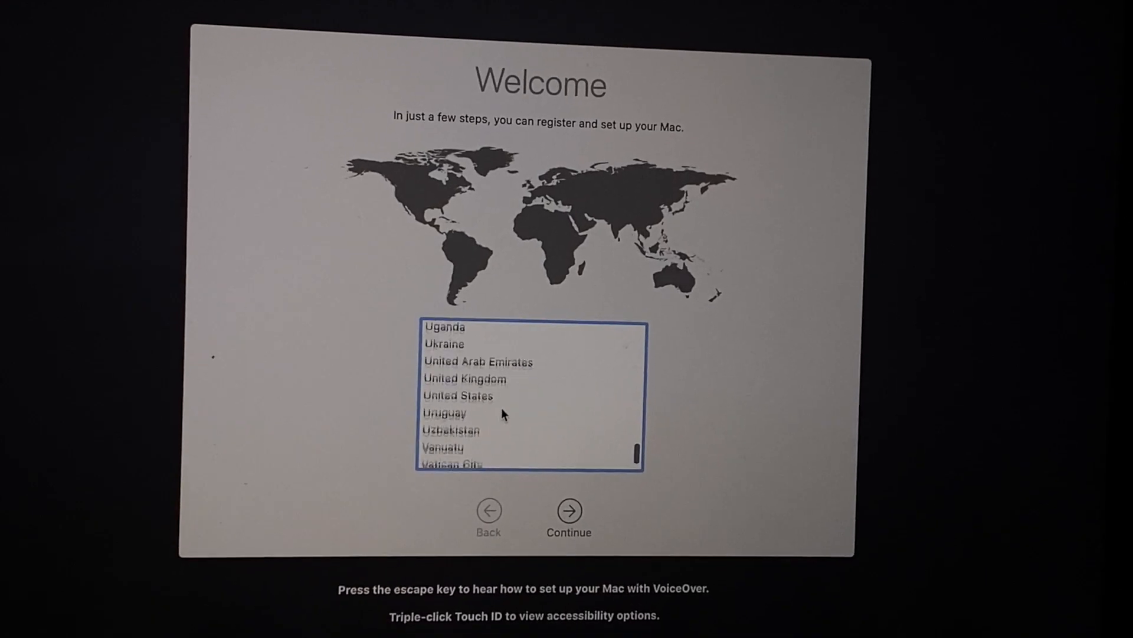
{"action": "left_click", "coordinate": [569, 511]}
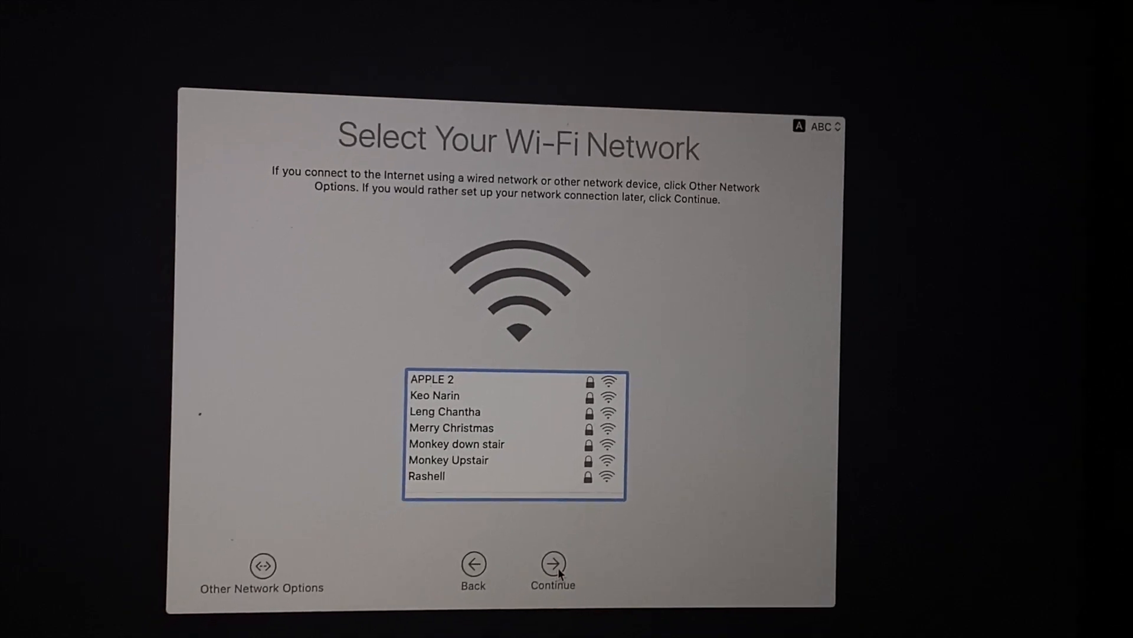
{"action": "left_click", "coordinate": [451, 428]}
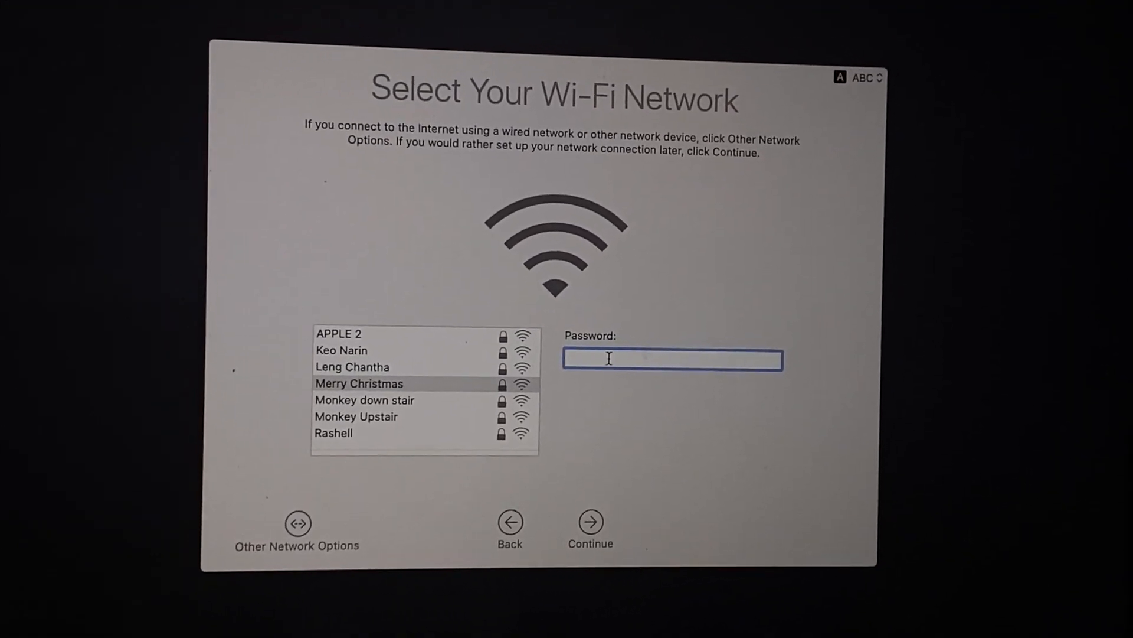
{"action": "type", "text": "•"}
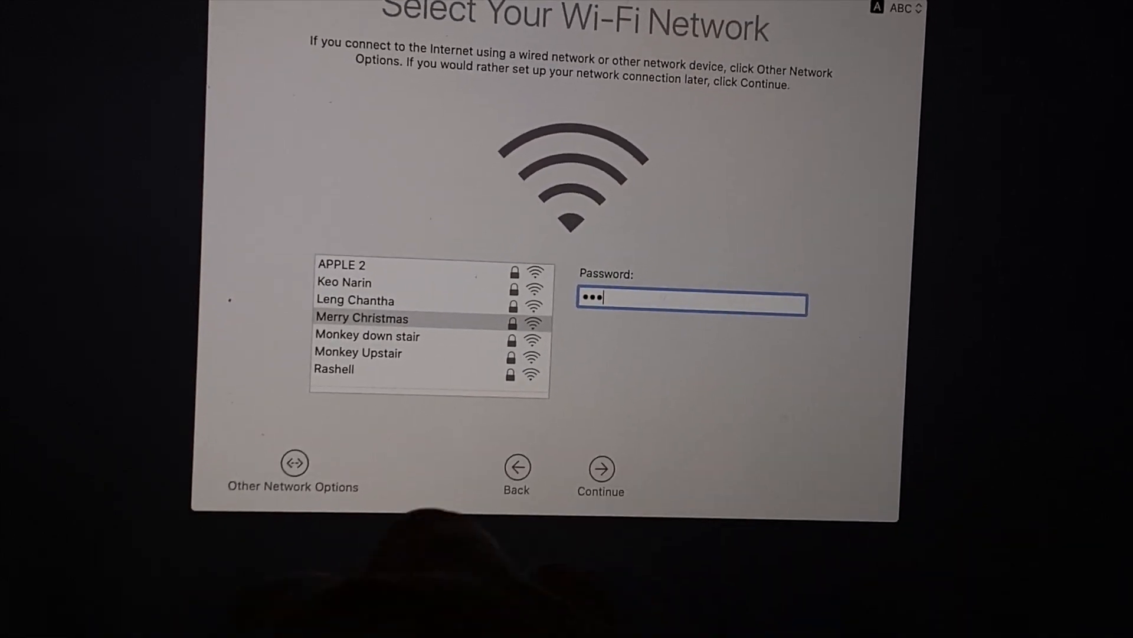
{"action": "type", "text": "•"}
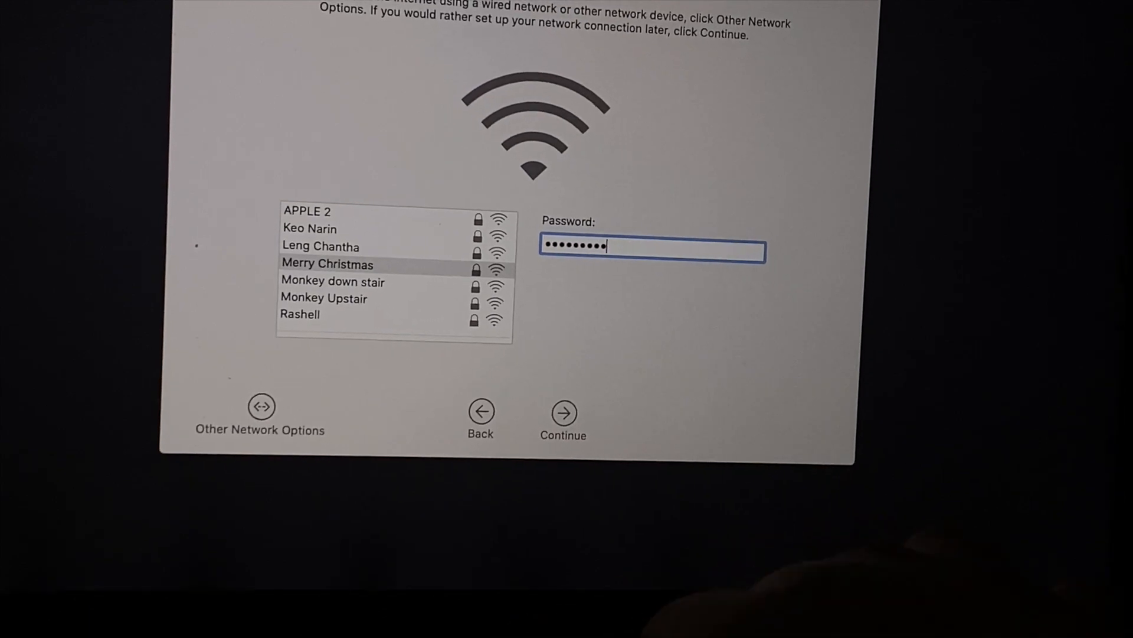
{"action": "type", "text": "••••"}
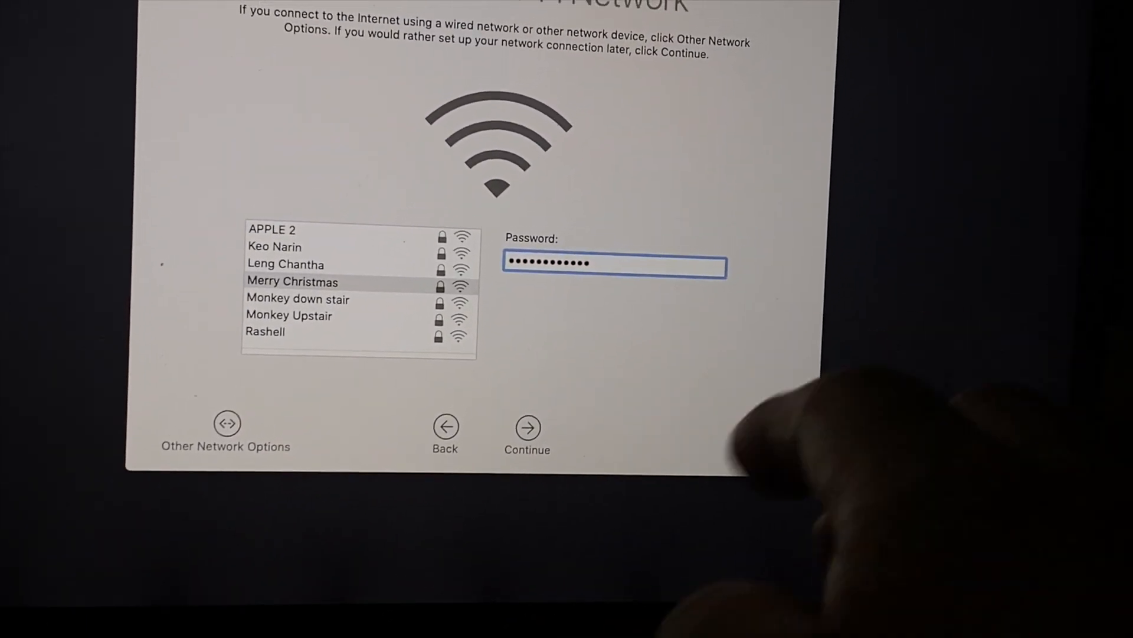
{"action": "left_click", "coordinate": [527, 427]}
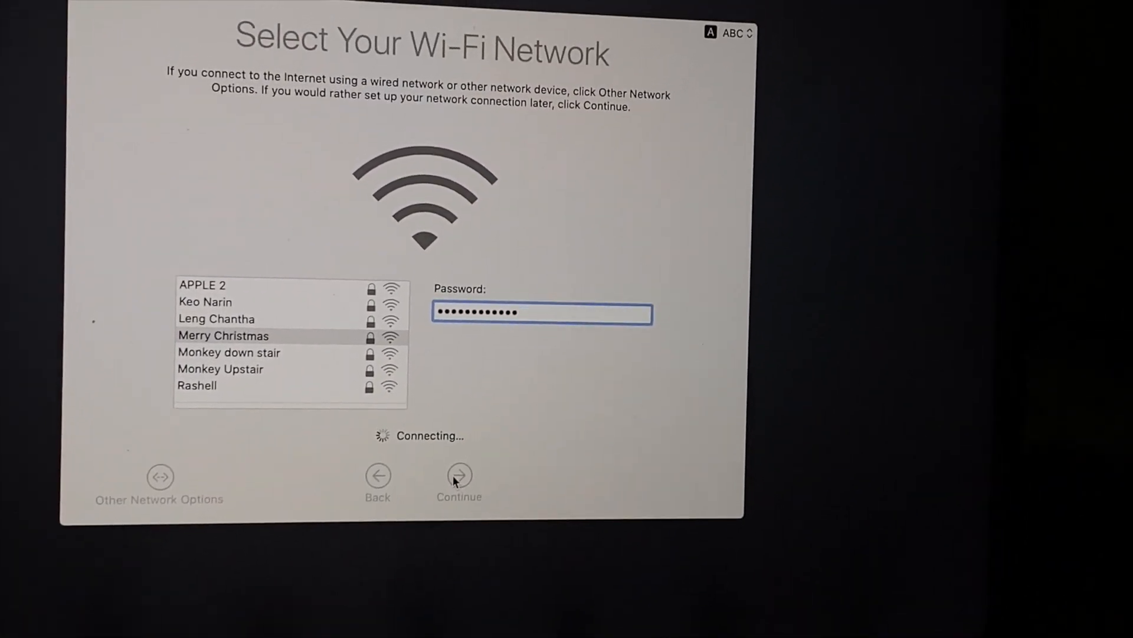
{"action": "left_click", "coordinate": [460, 476]}
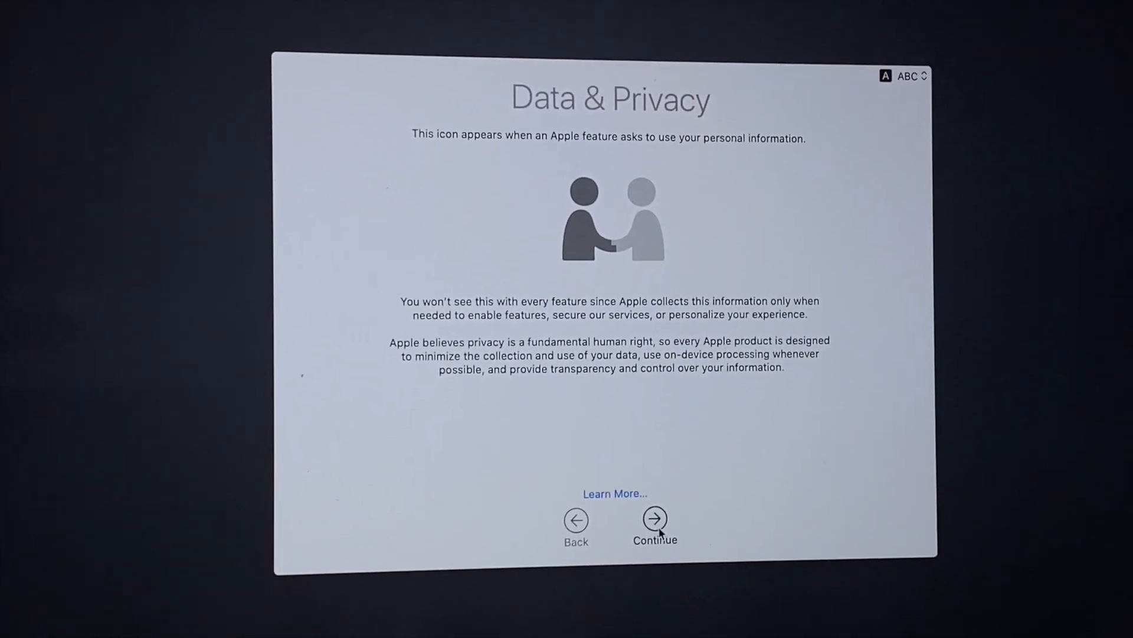
Skip Data & Privacy, choose Don't transfer, and set up Apple ID later
{"action": "left_click", "coordinate": [655, 519]}
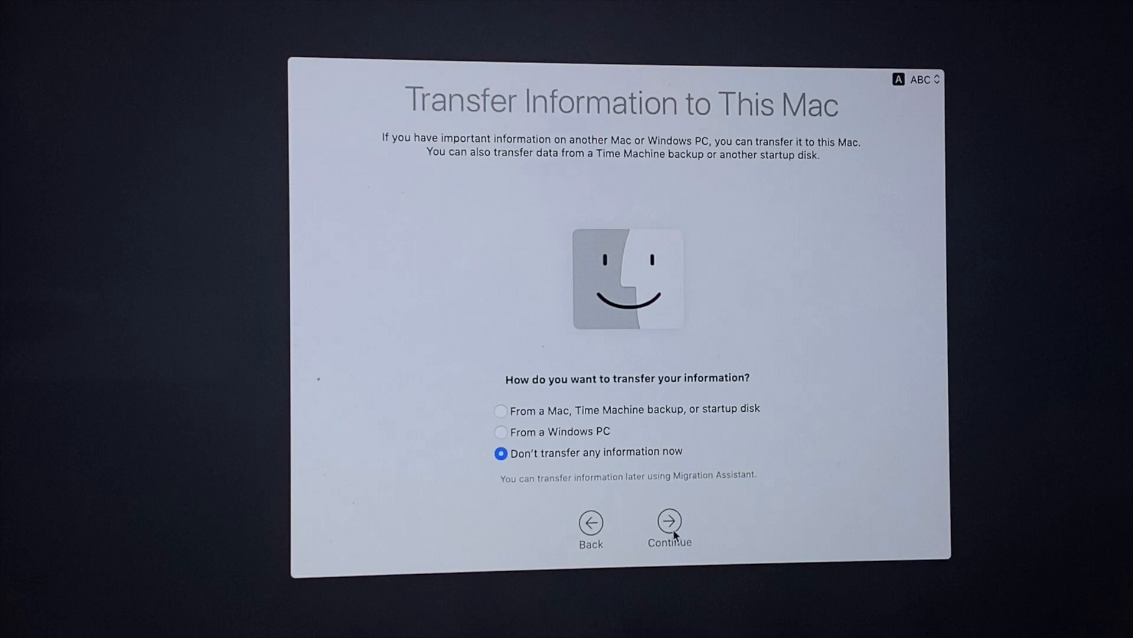
{"action": "left_click", "coordinate": [667, 519]}
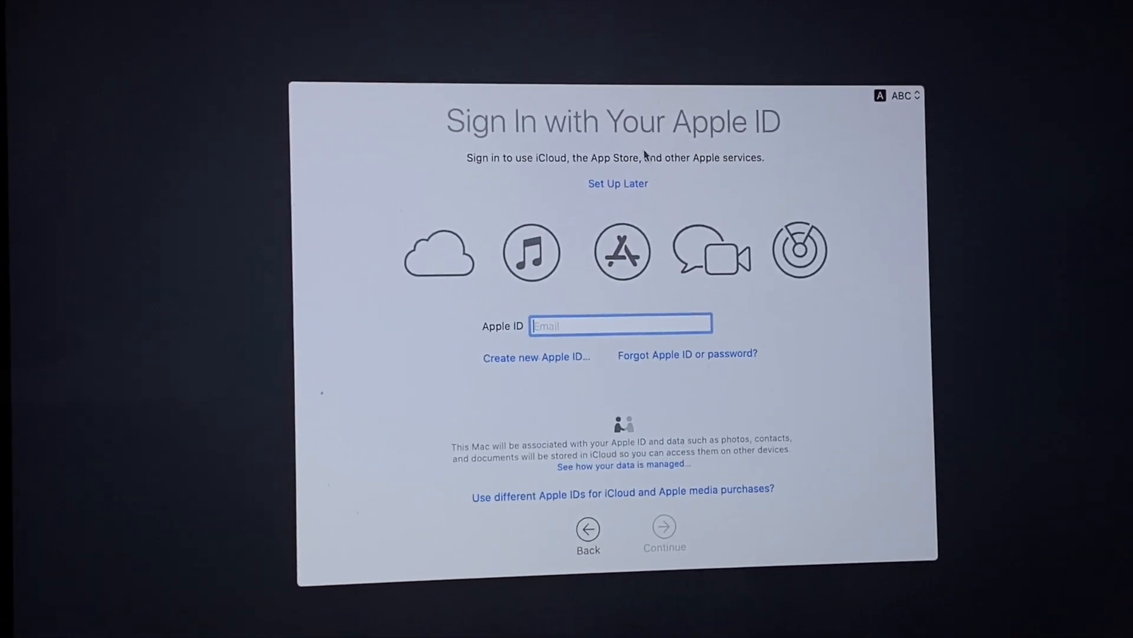
{"action": "left_click", "coordinate": [618, 183]}
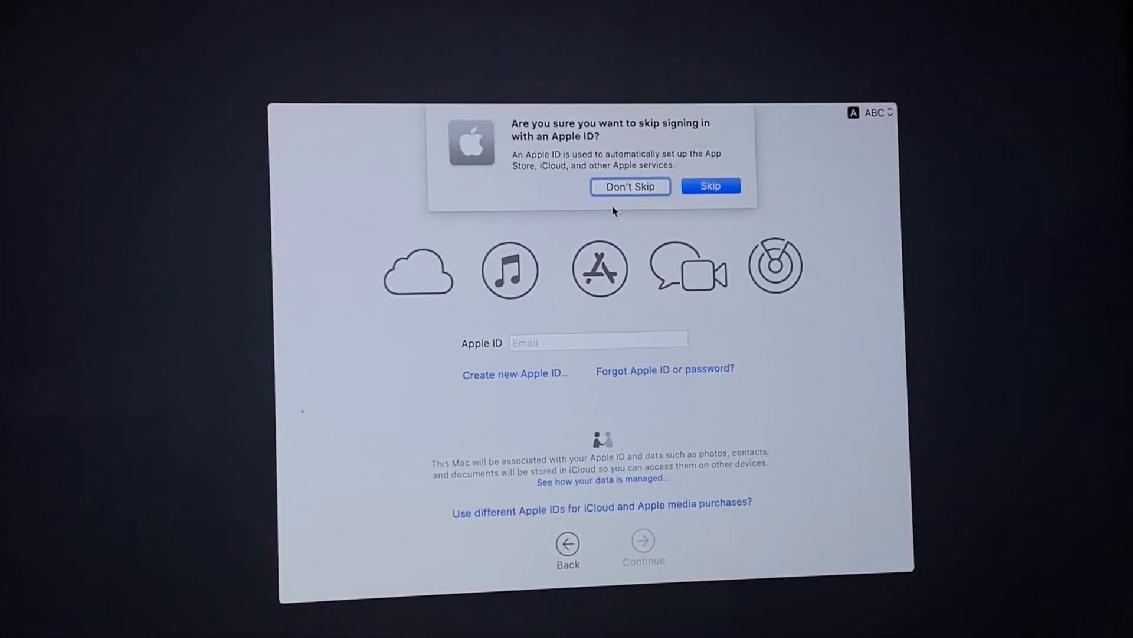
{"action": "left_click", "coordinate": [710, 186]}
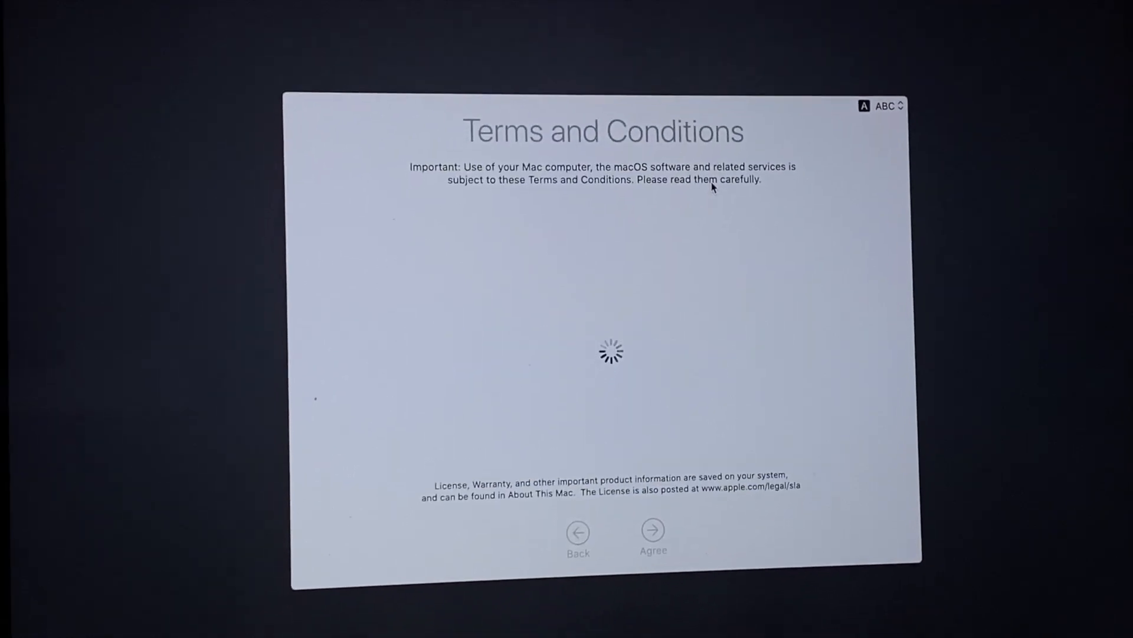
Agree to the macOS software license and continue past computer account creation
{"action": "left_click", "coordinate": [652, 531]}
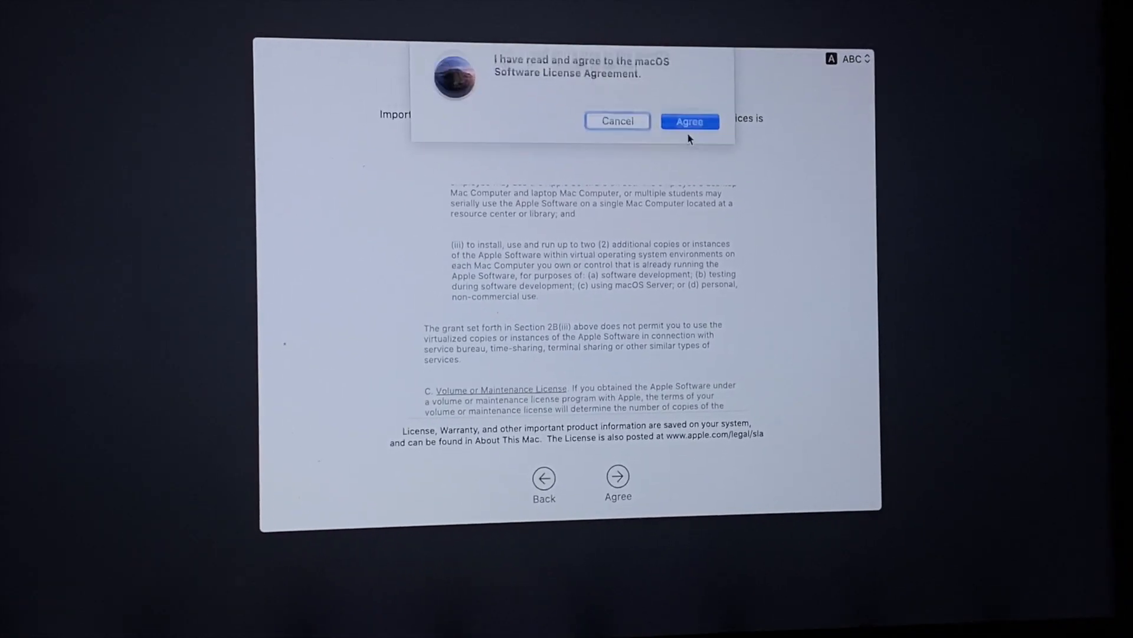
{"action": "left_click", "coordinate": [689, 120]}
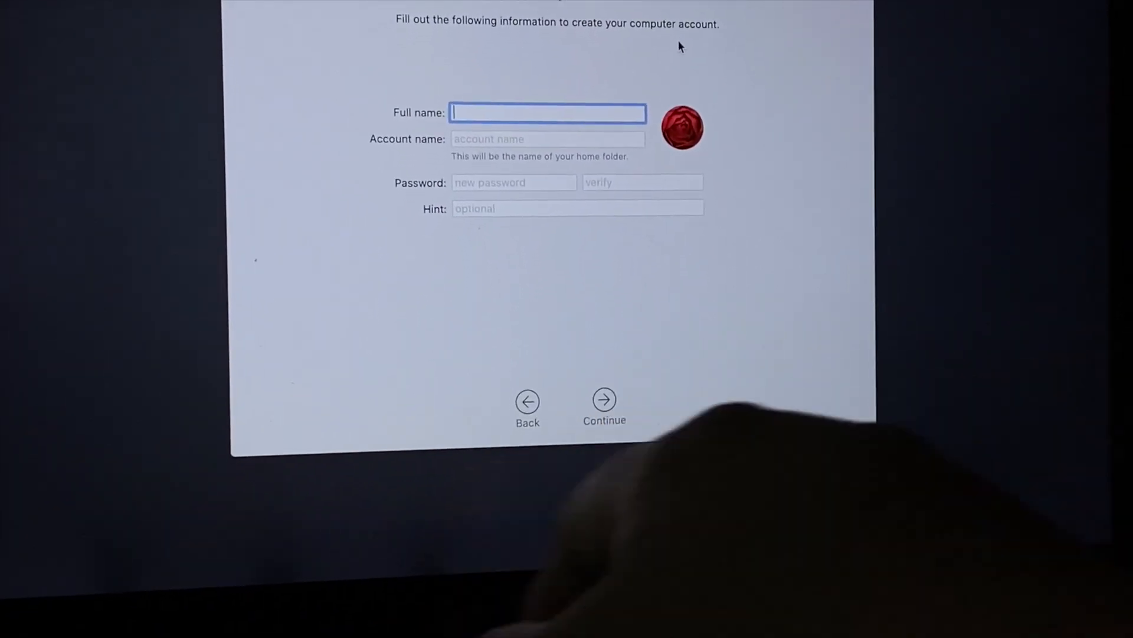
{"action": "left_click", "coordinate": [604, 401]}
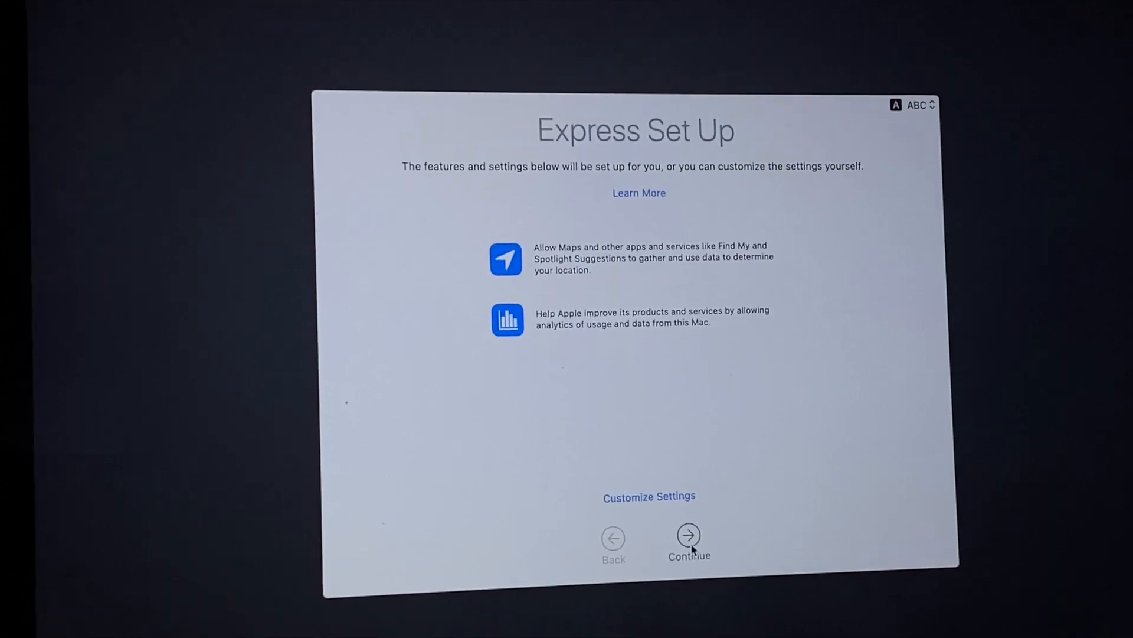
Accept Express Set Up and continue past Analytics, Screen Time and Siri
{"action": "left_click", "coordinate": [687, 537]}
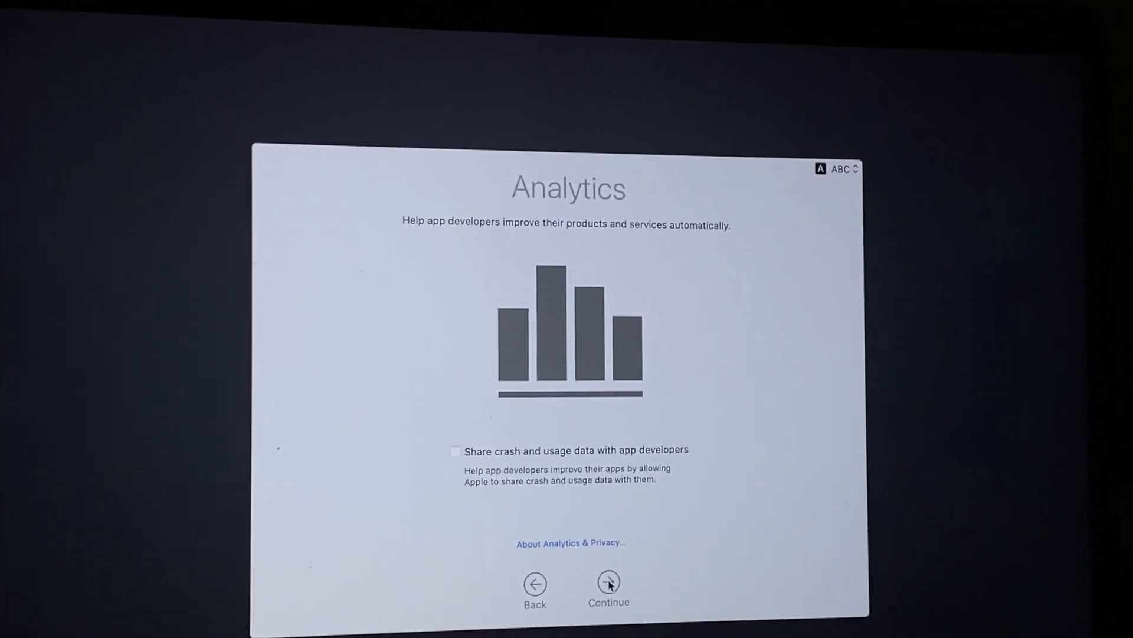
{"action": "left_click", "coordinate": [608, 582]}
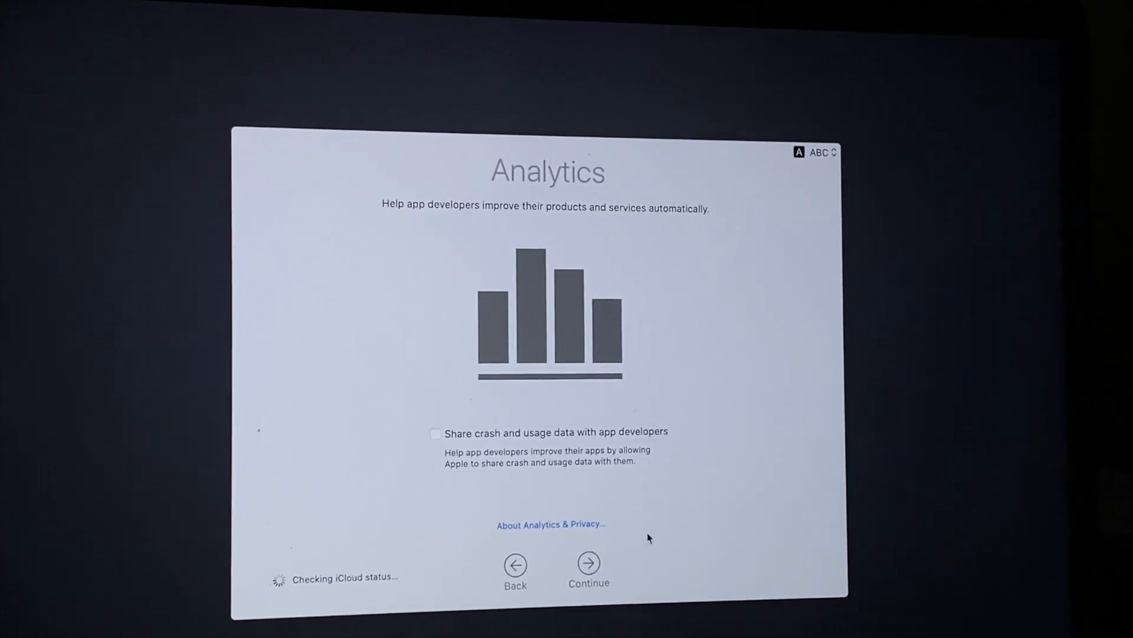
{"action": "left_click", "coordinate": [588, 561]}
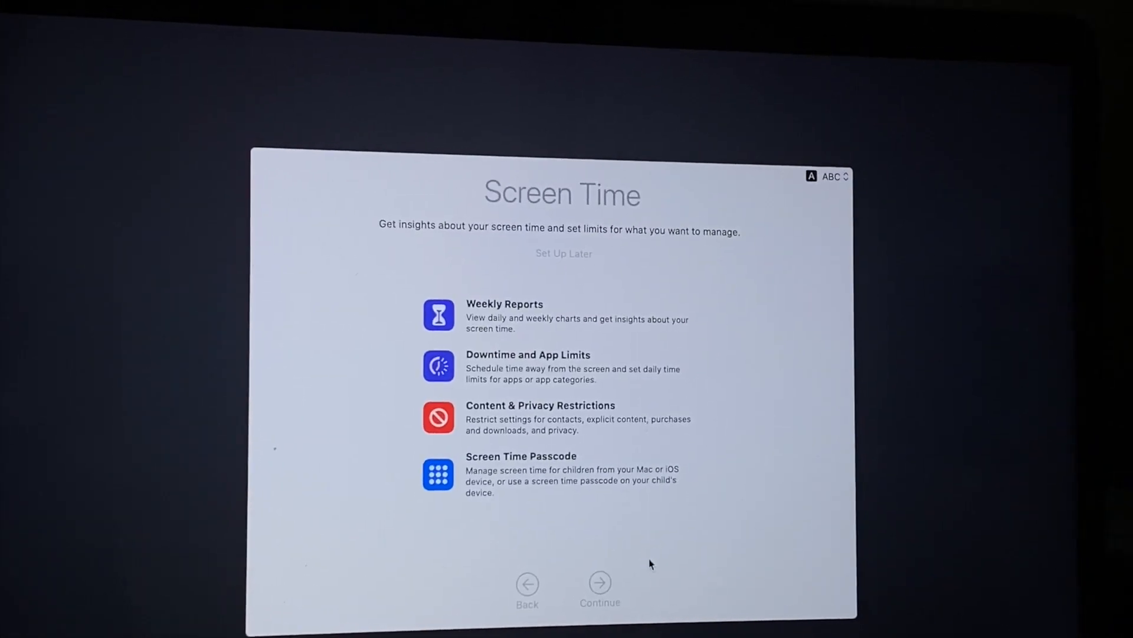
{"action": "left_click", "coordinate": [599, 582]}
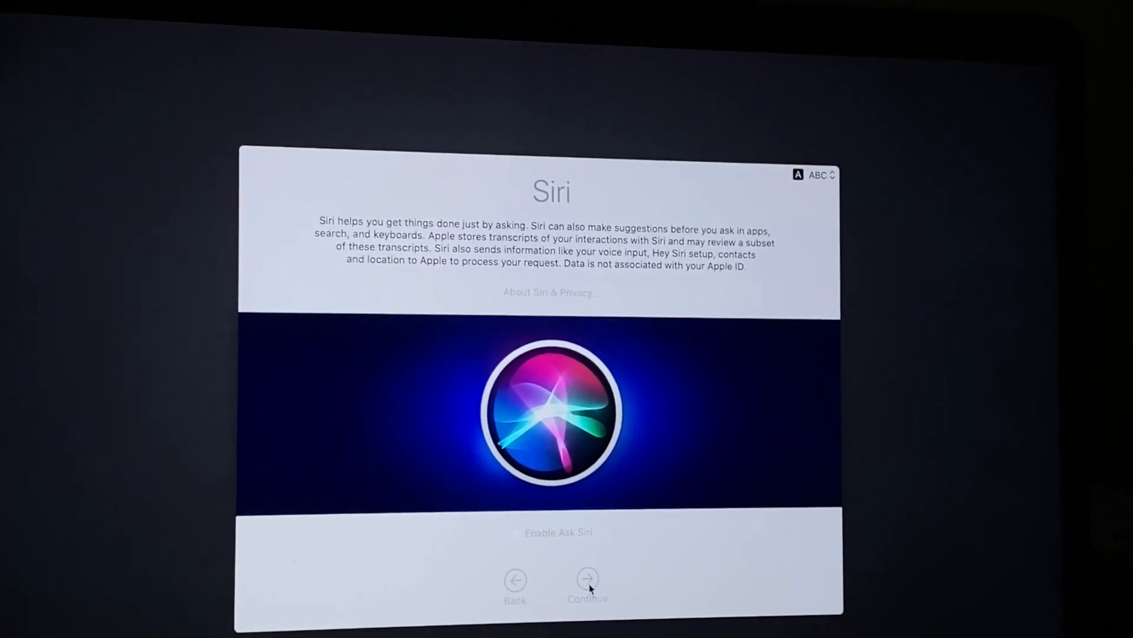
{"action": "left_click", "coordinate": [588, 578]}
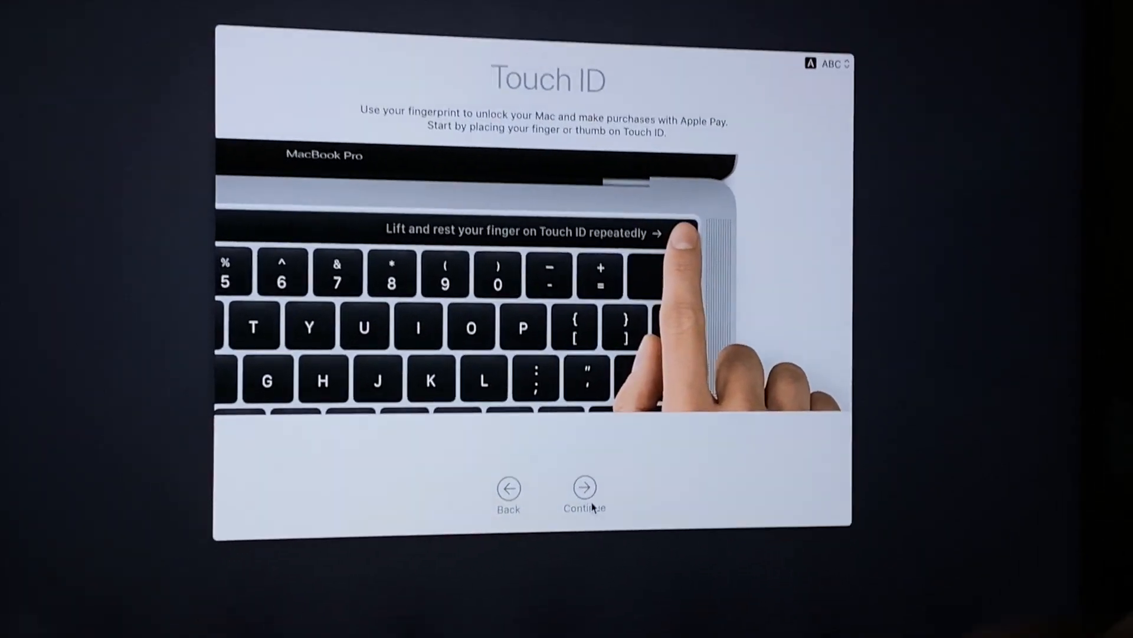
Enroll a Touch ID fingerprint and keep the Light appearance
{"action": "left_click", "coordinate": [583, 492]}
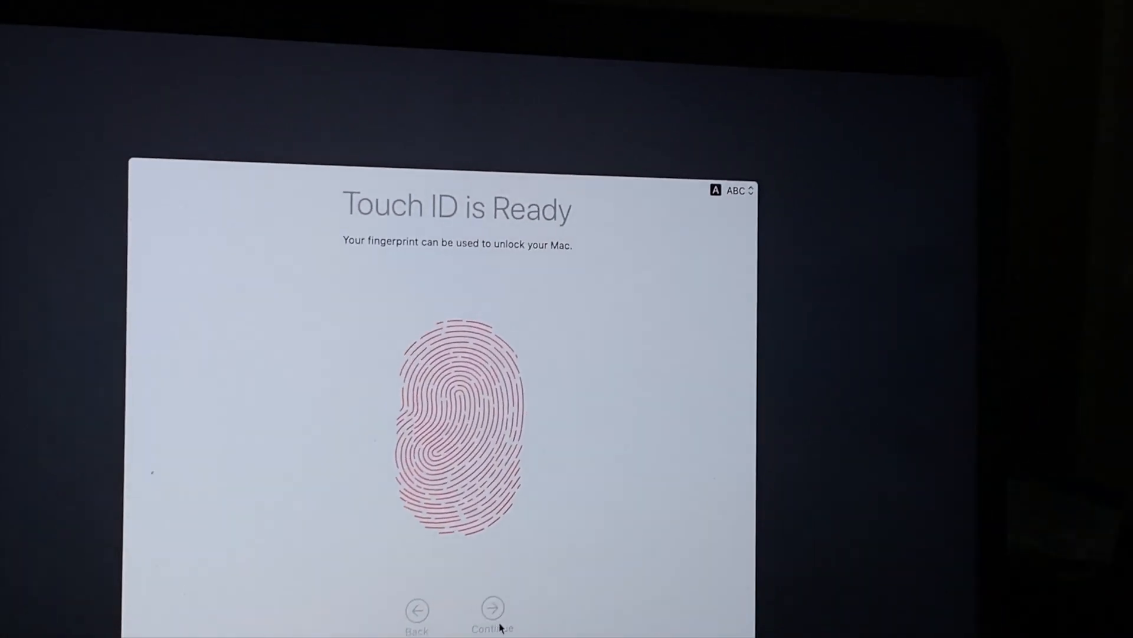
{"action": "left_click", "coordinate": [493, 608]}
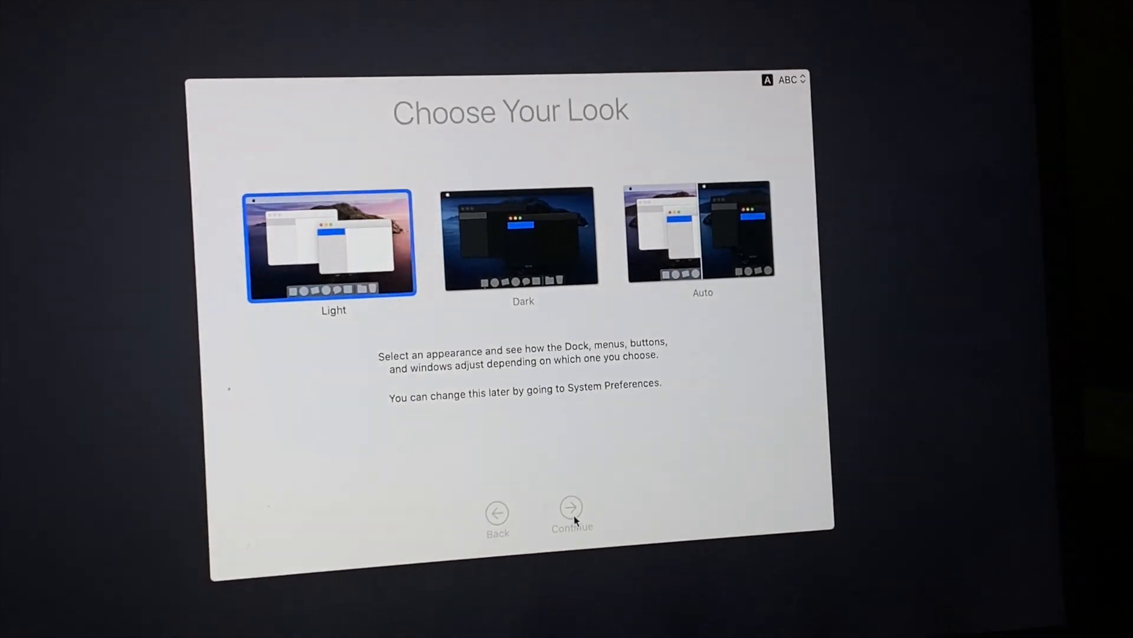
{"action": "left_click", "coordinate": [571, 509]}
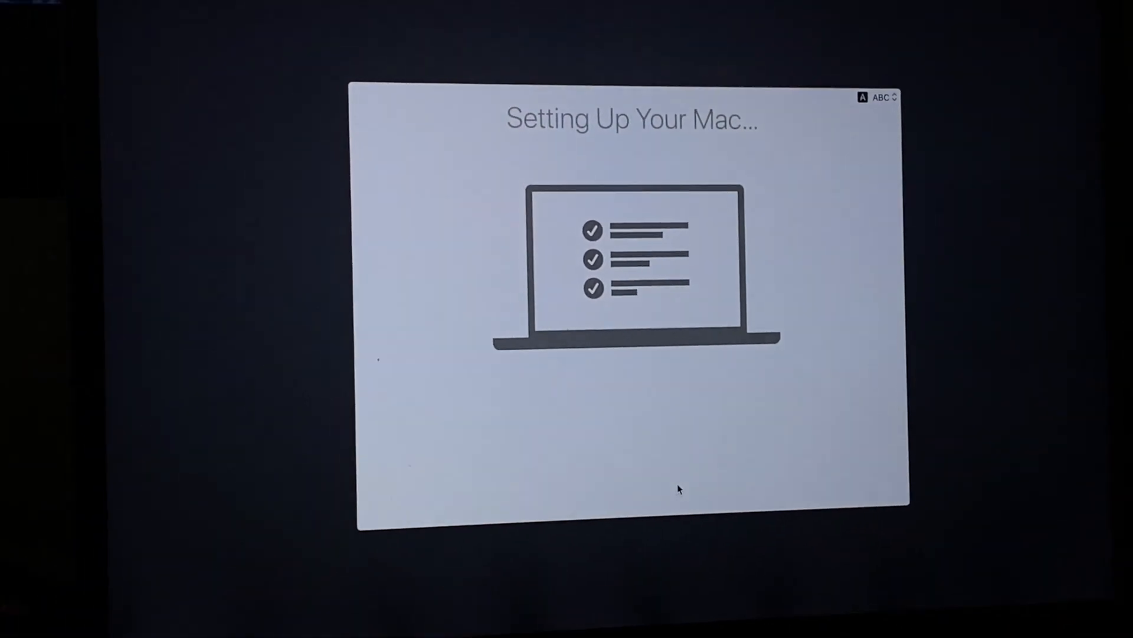